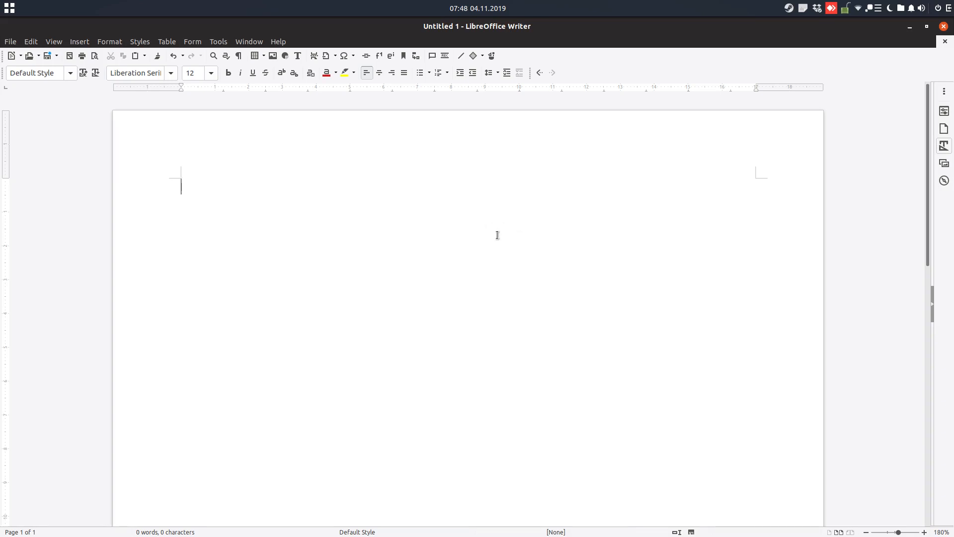
Insert the dummy story text and paste it repeatedly until it runs onto a second page
text(dt)
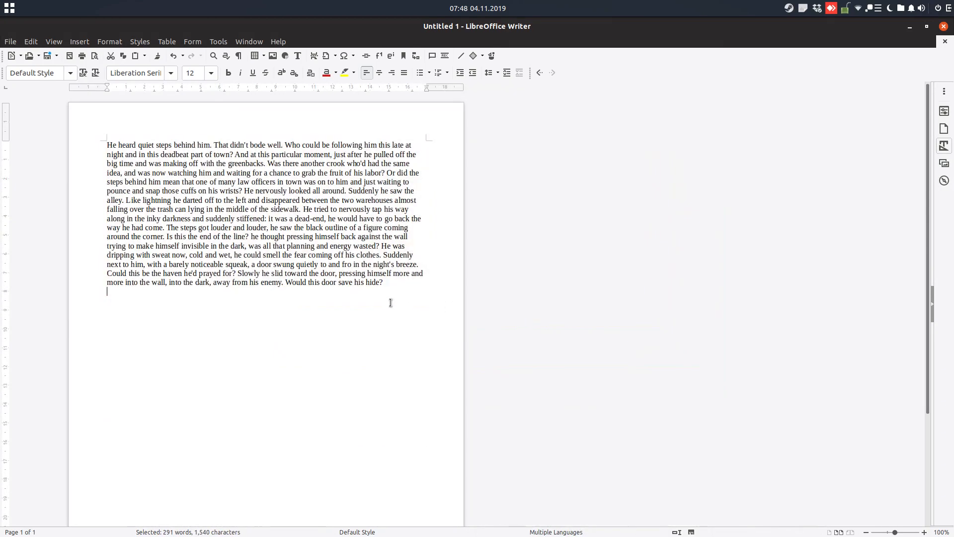
key(ctrl+v)
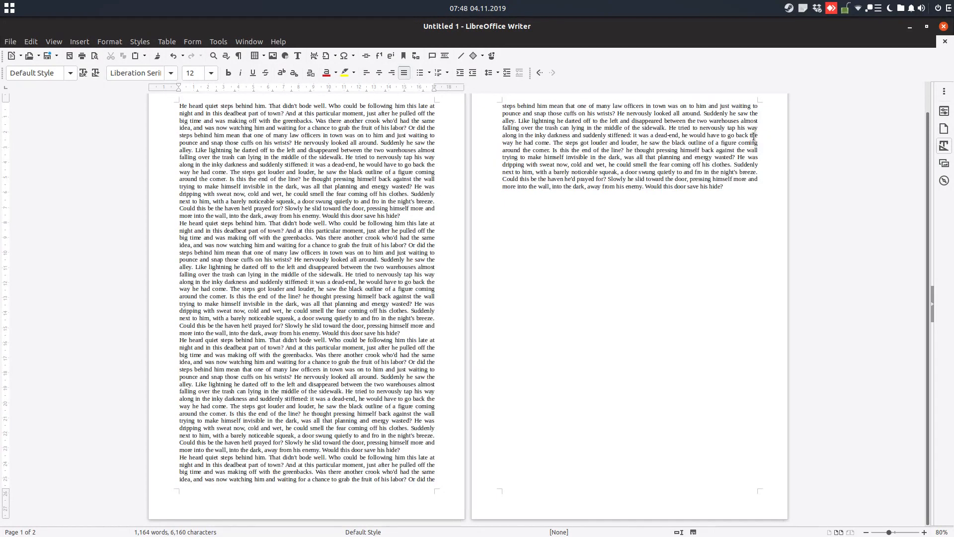
mouse_move(407, 310)
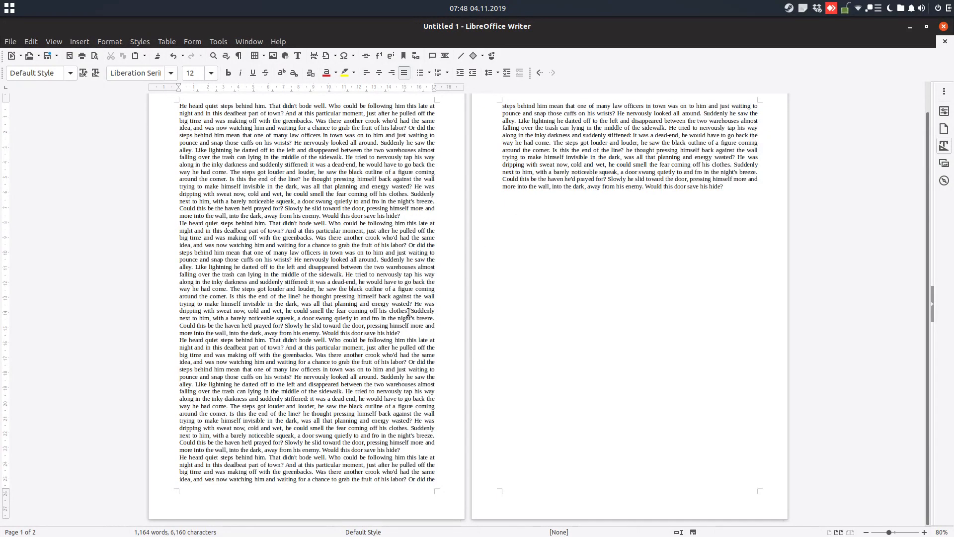
mouse_move(392, 42)
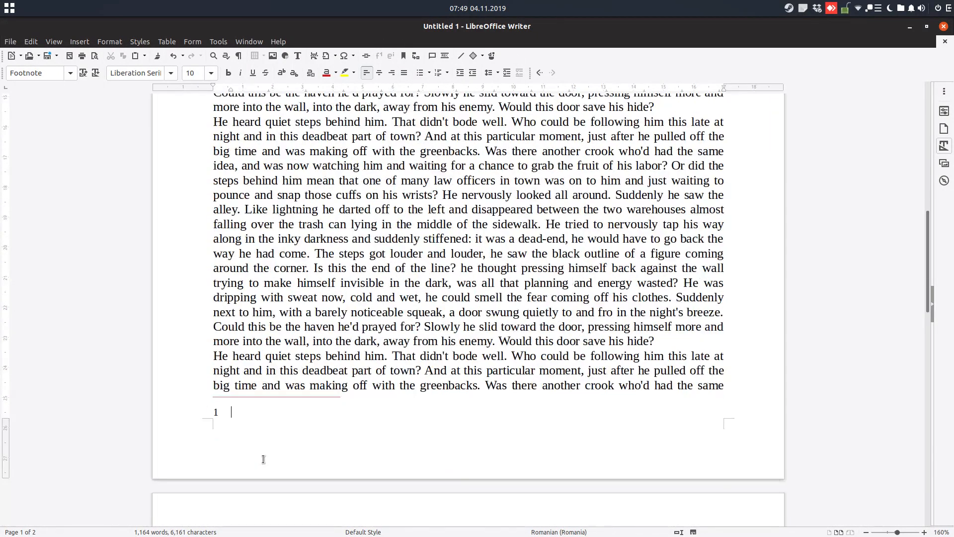
Begin footnote 1 with 'The book mentioned' and switch off spell checking for it
scroll(down, 3)
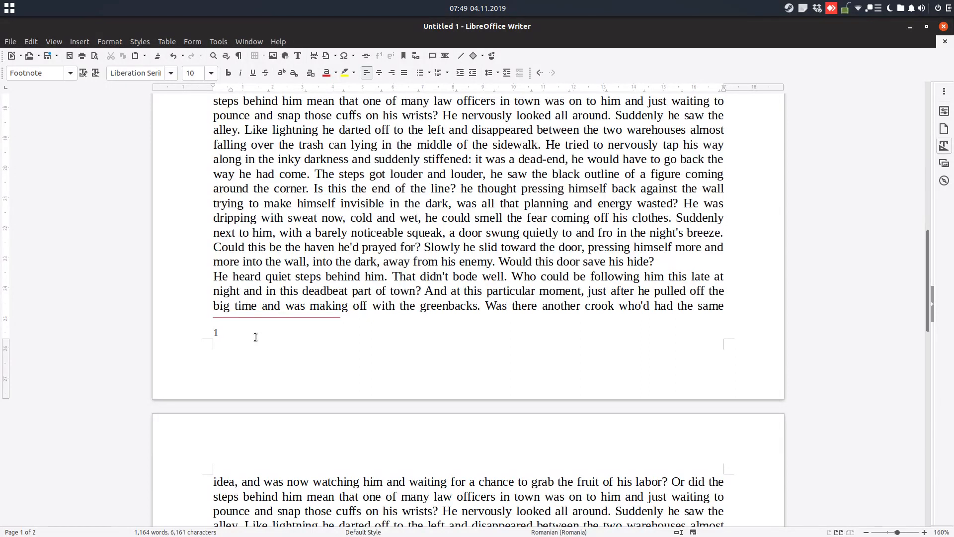
text(The bo)
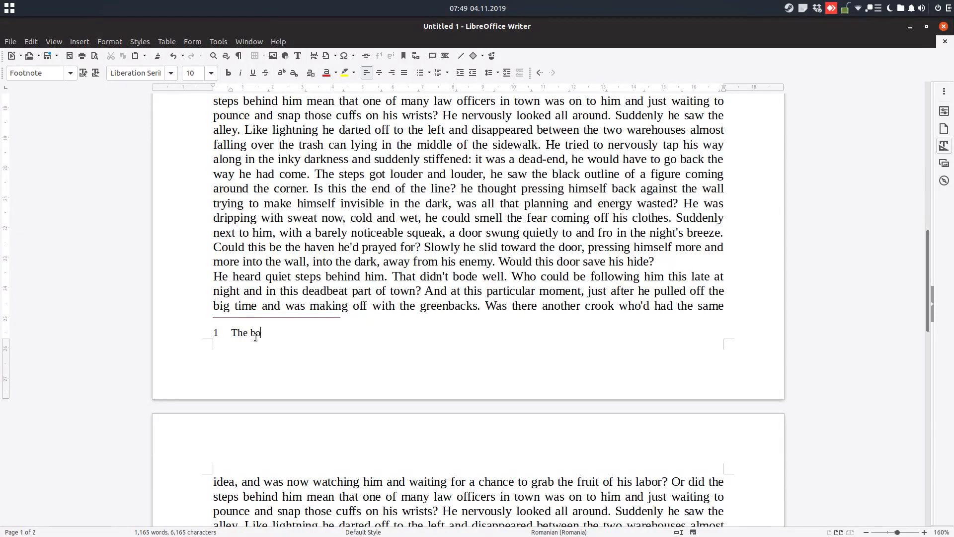
text(ook mentioned here)
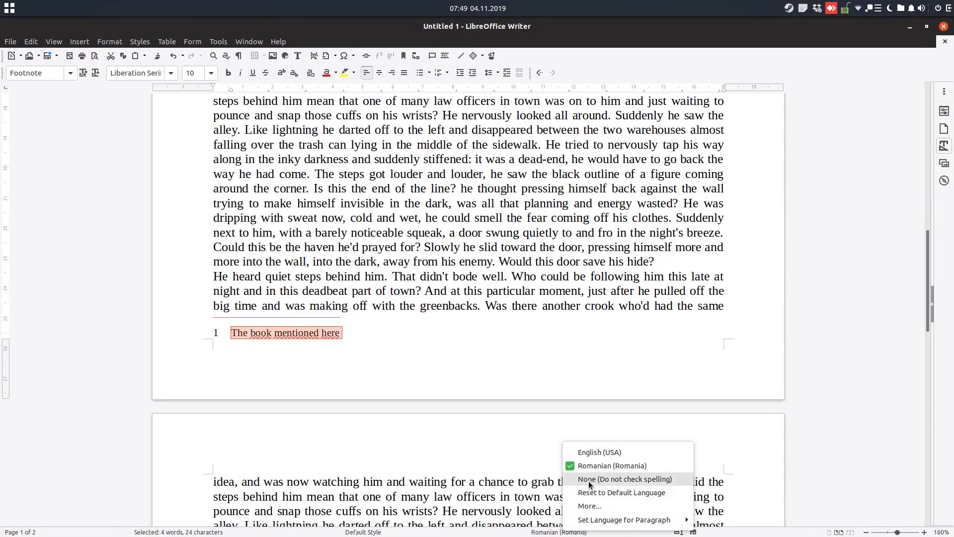
click(624, 478)
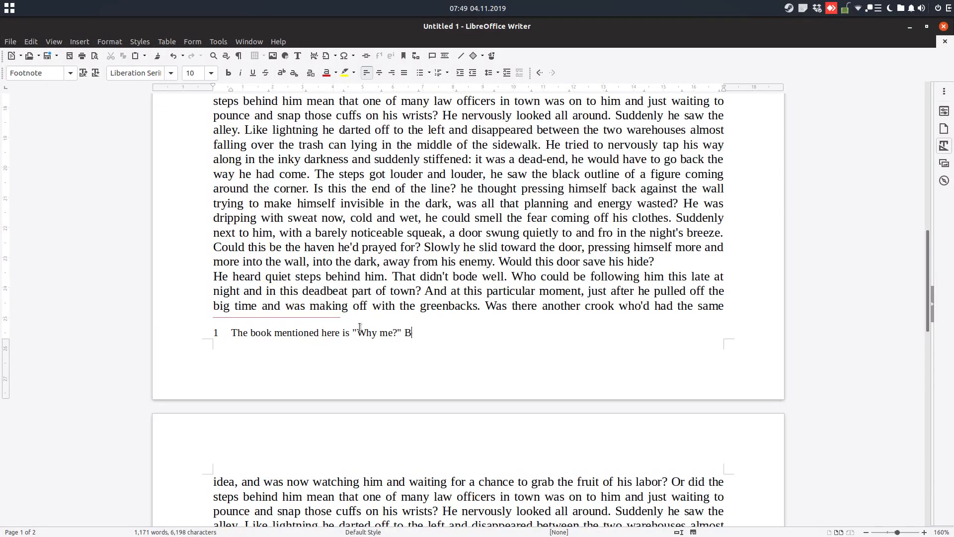
Finish the citation naming 'Why me?' by Samuel Doe
text(y Sam)
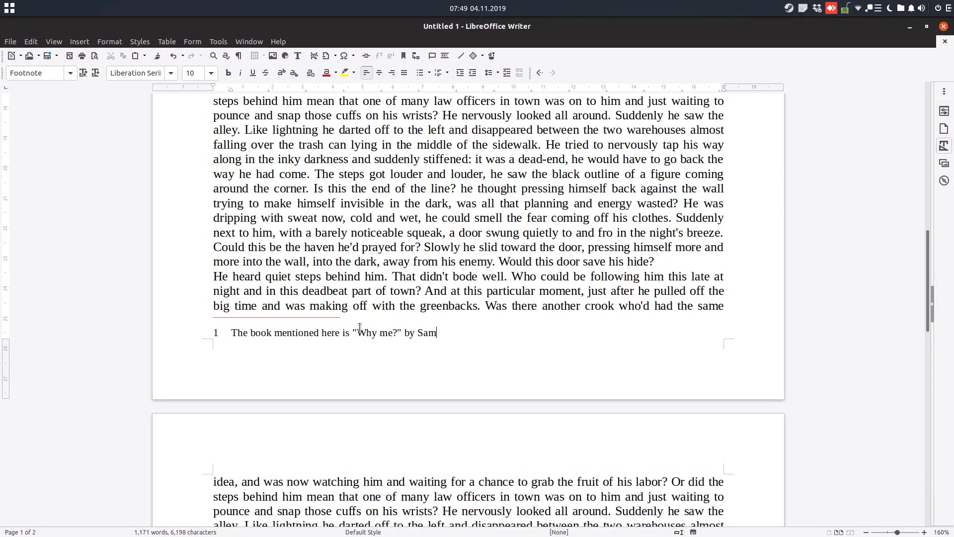
text(uel)
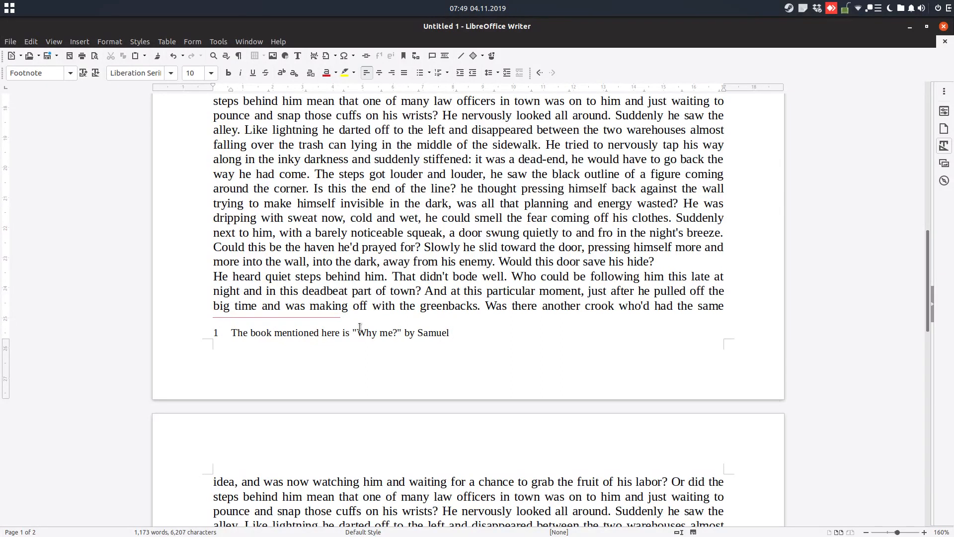
text(Doe)
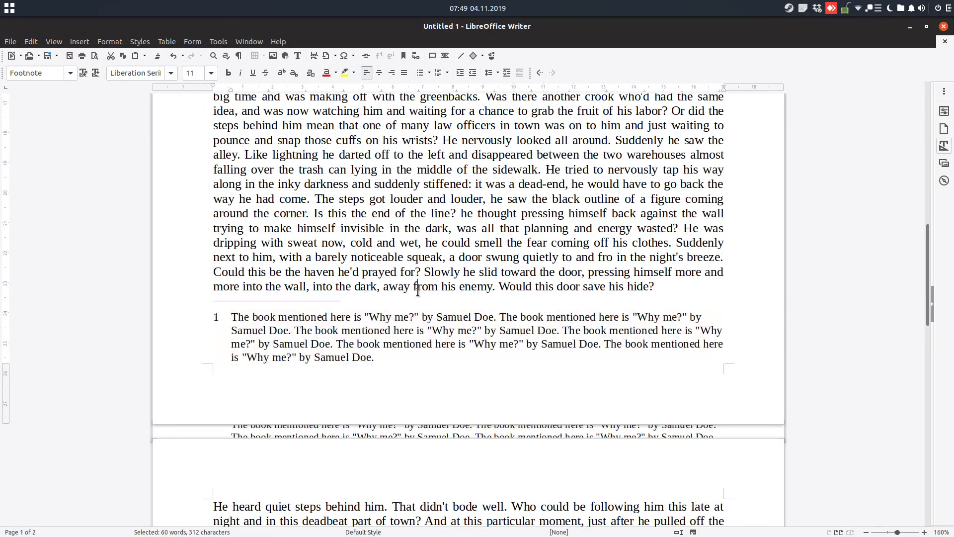
Paste the book sentence repeatedly into the footnote and select the whole footnote text
click(314, 286)
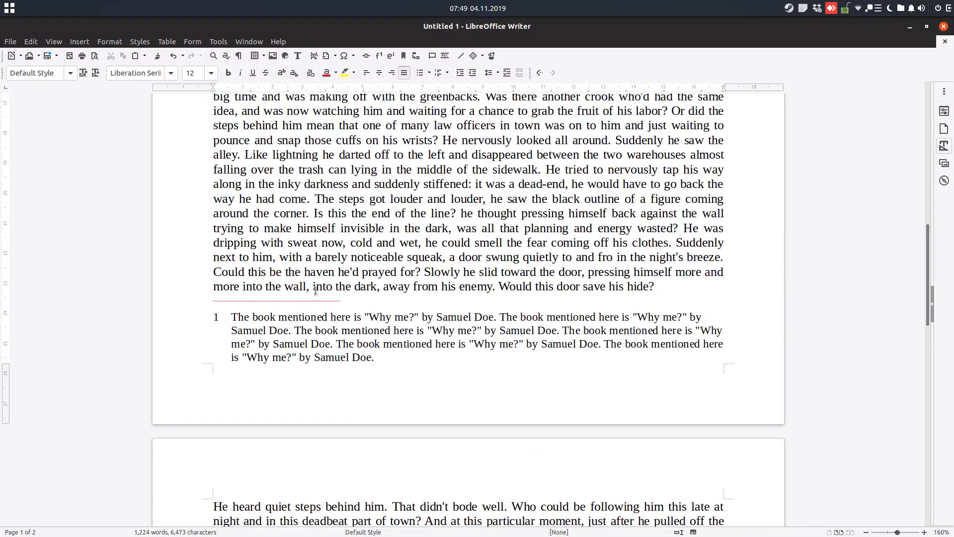
click(317, 317)
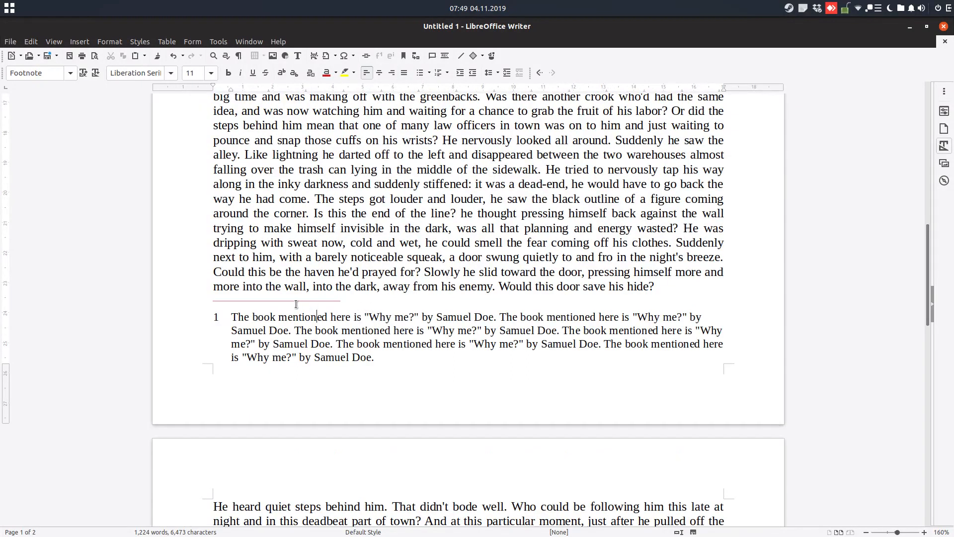
mouse_move(244, 298)
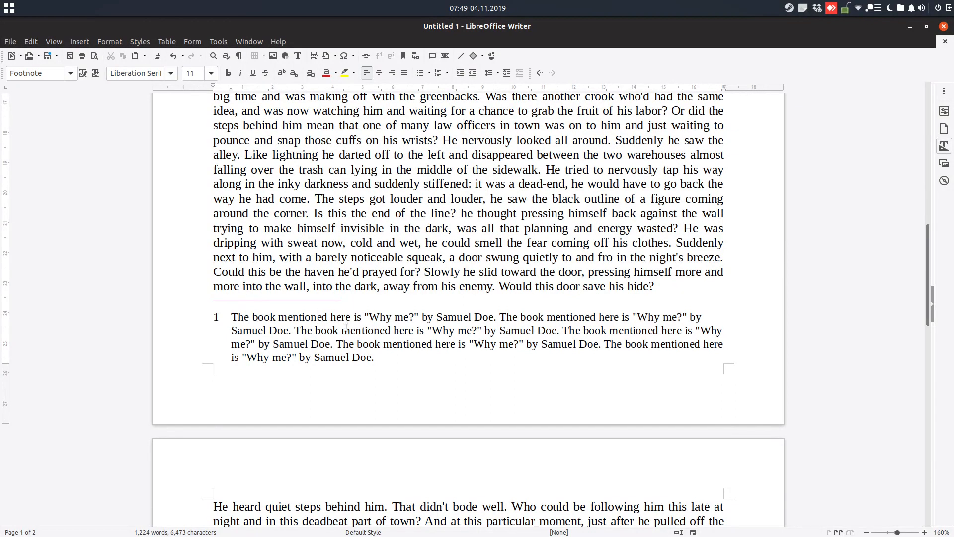
drag(232, 330, 376, 357)
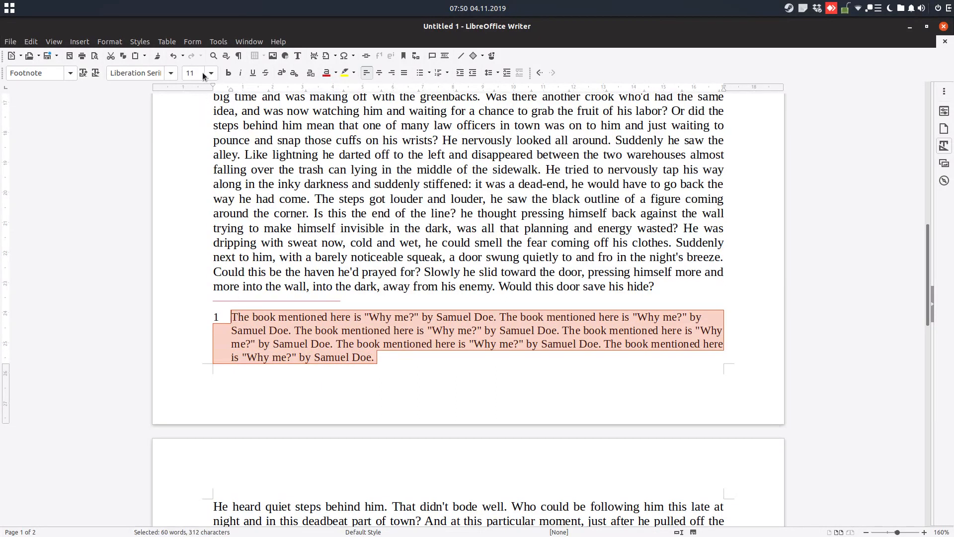
Set the selected footnote text to Carlito at size 9
text(9)
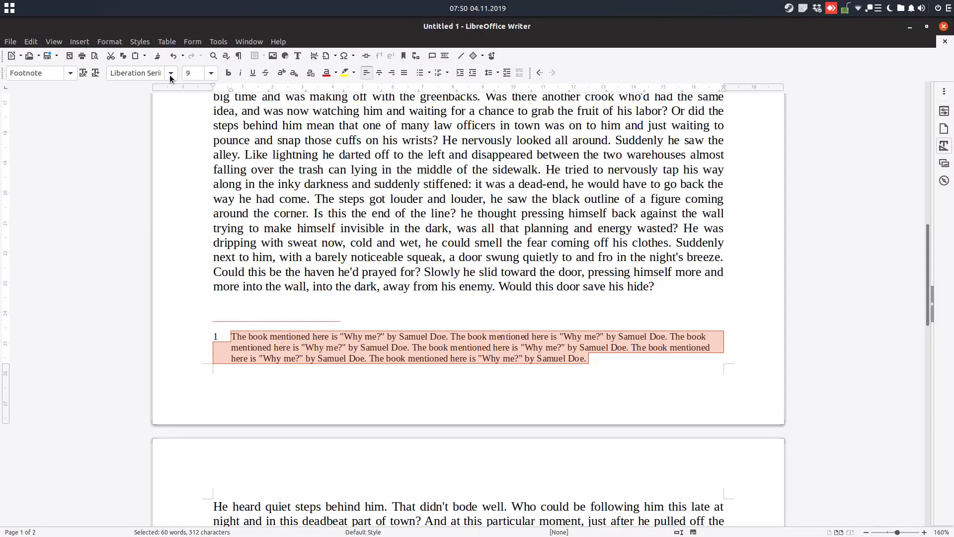
click(171, 74)
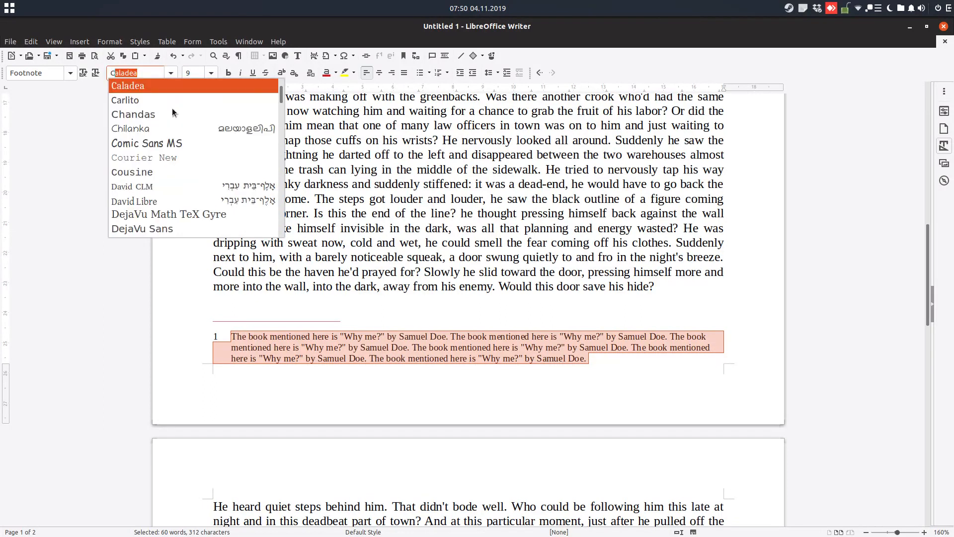
click(124, 100)
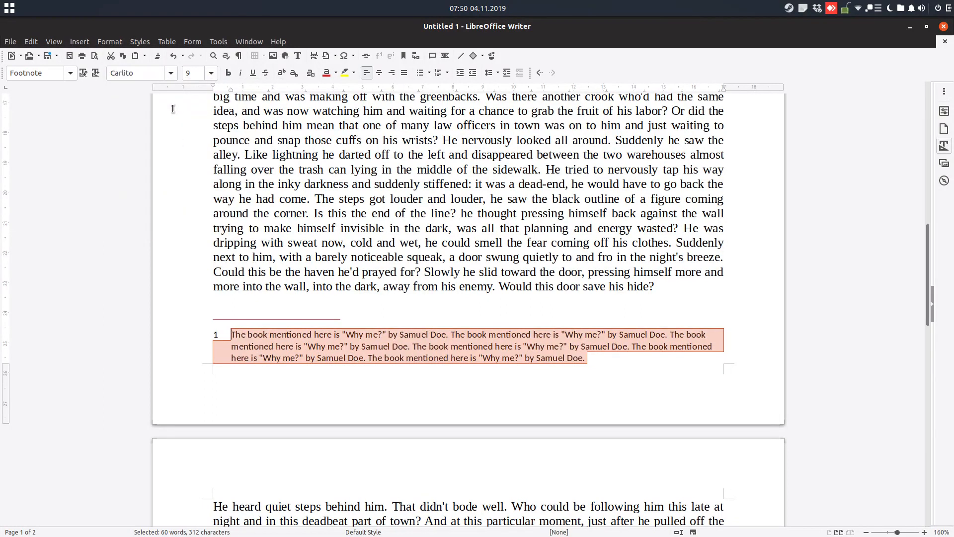
click(520, 334)
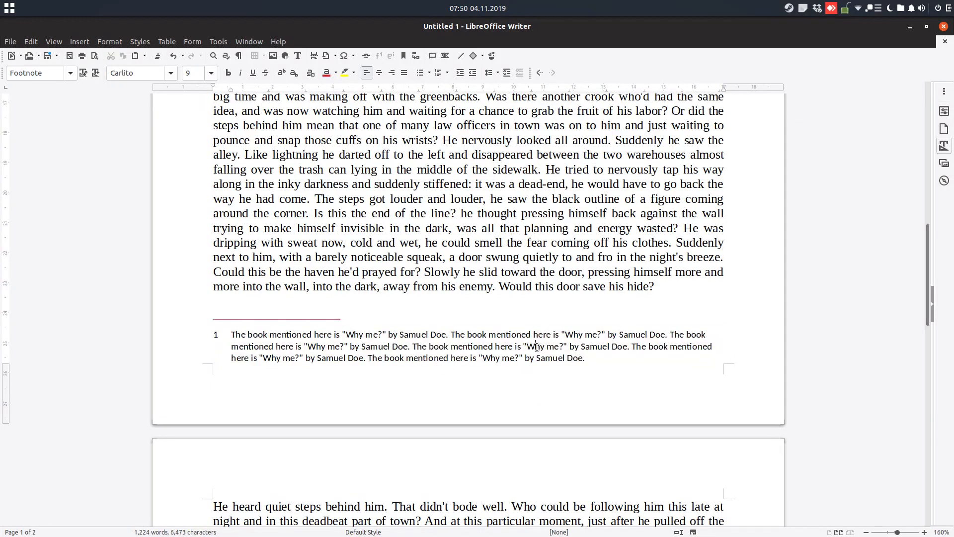
Bring up the default page style's Footnote settings via Page... from the context menu
right_click(536, 346)
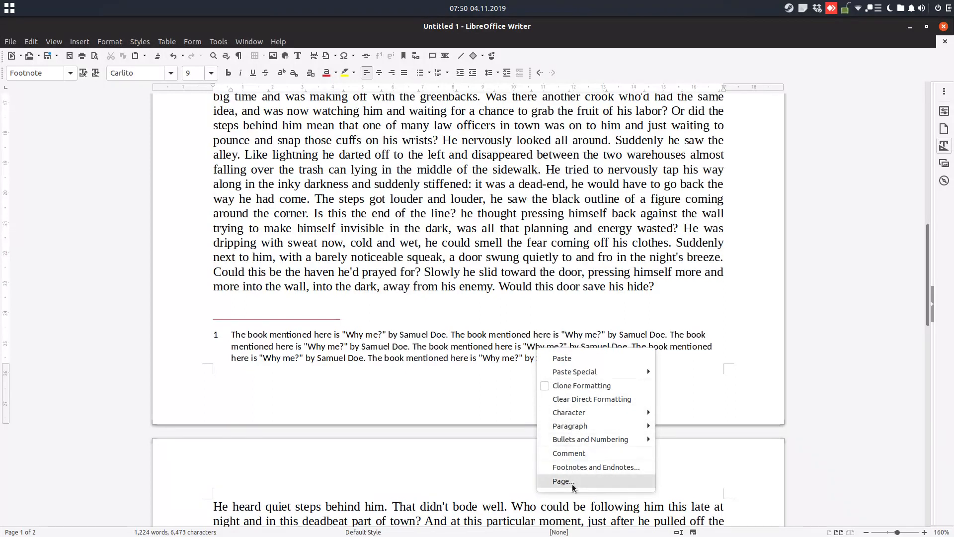
click(563, 481)
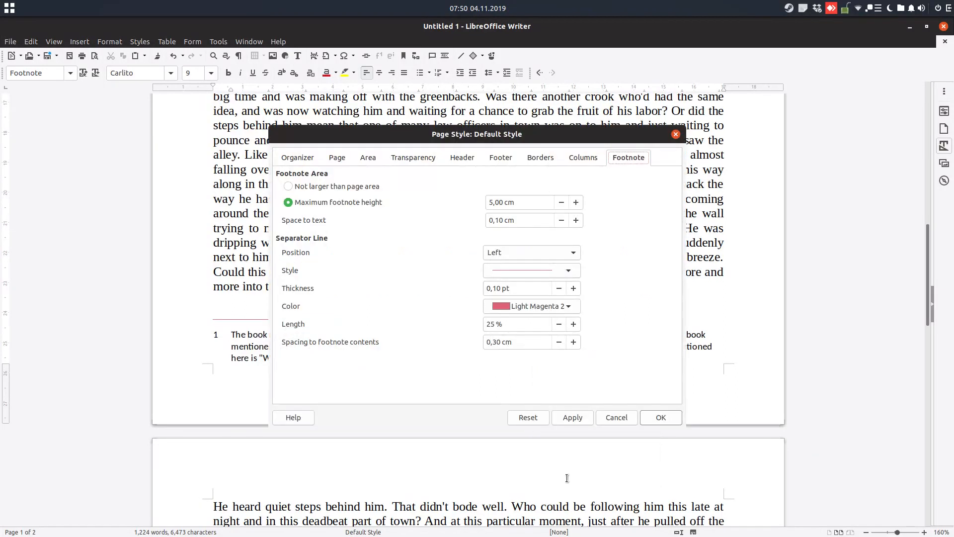
mouse_move(637, 152)
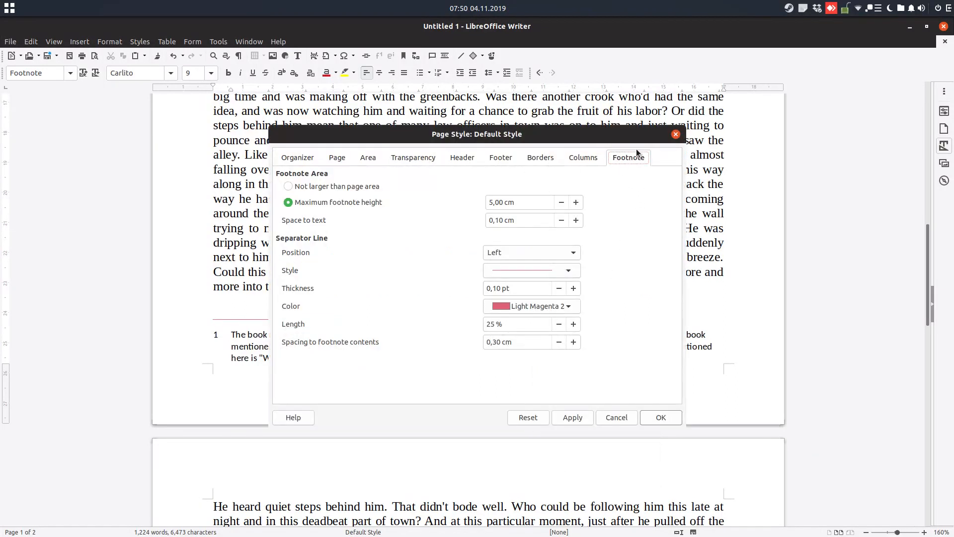
click(501, 158)
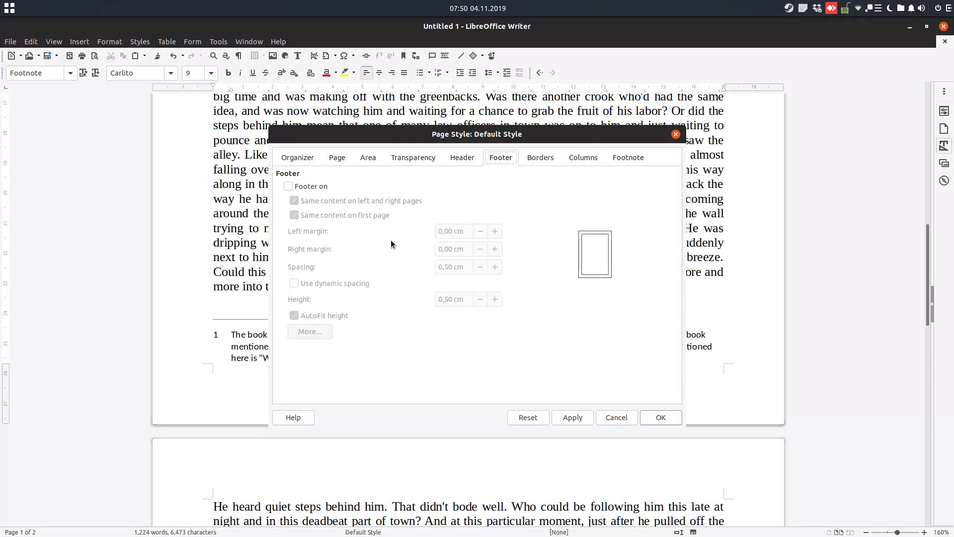
click(629, 157)
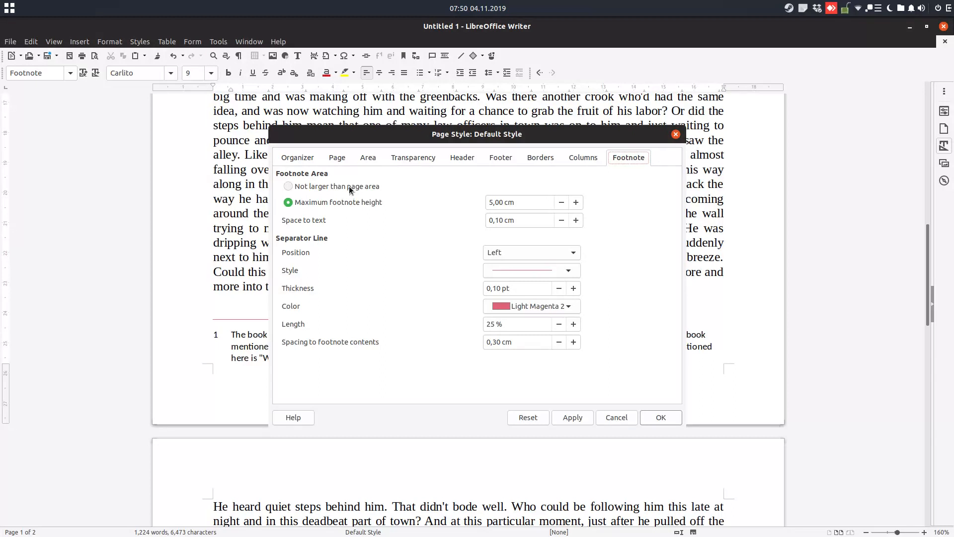
Choose Maximum footnote height at 5,00 cm and apply it
click(288, 187)
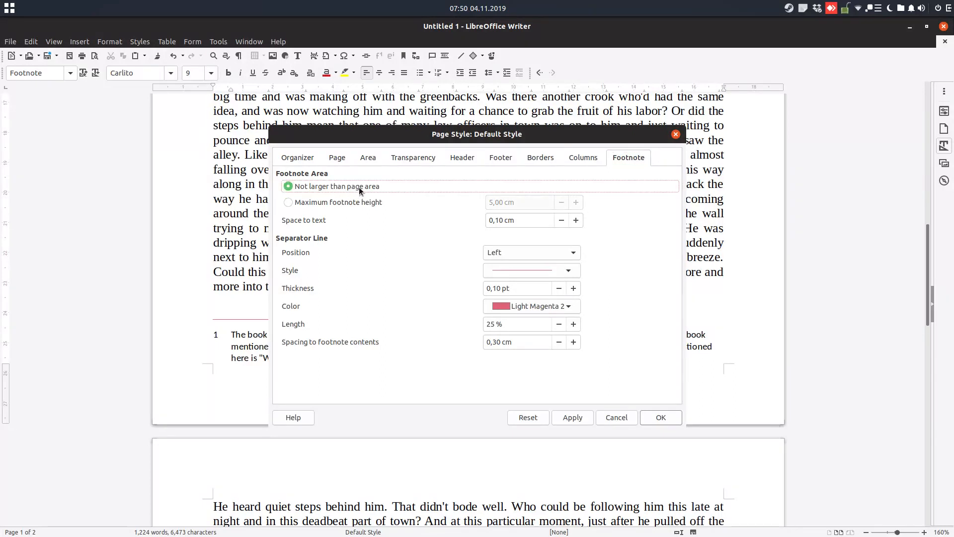
click(288, 202)
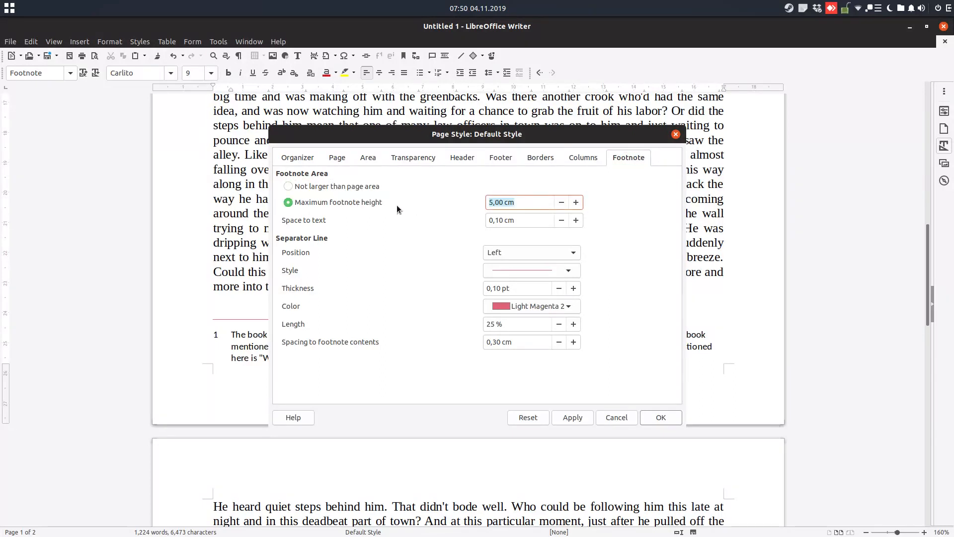
click(518, 203)
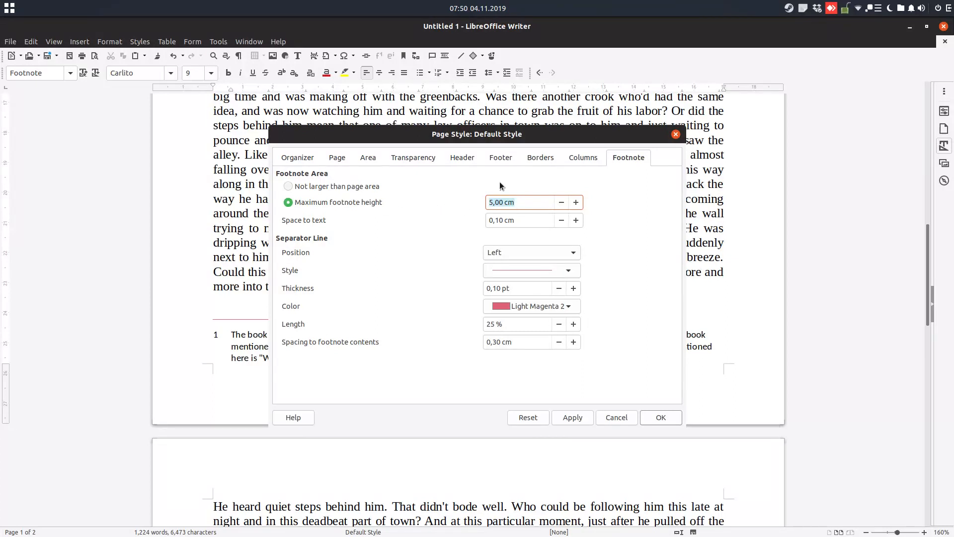
click(572, 417)
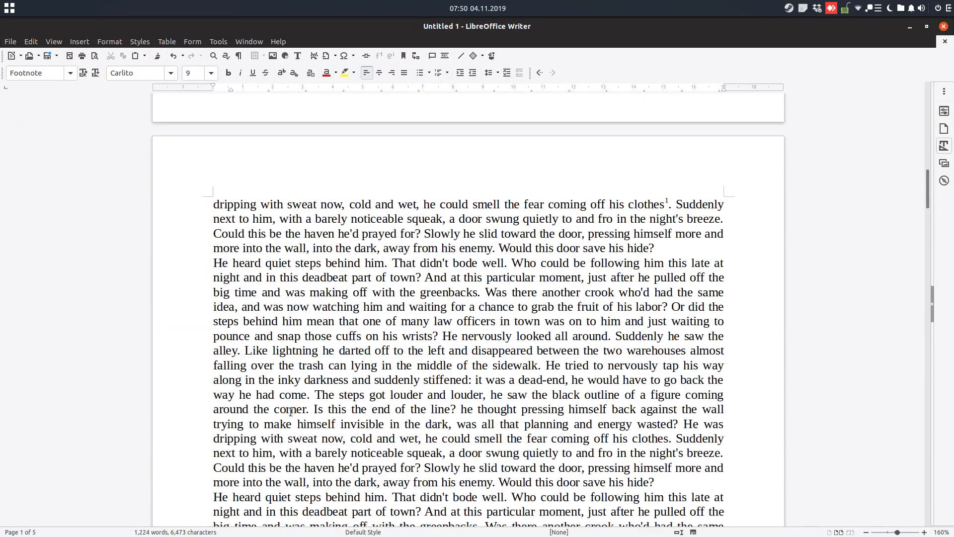
Raise the maximum footnote height to about 2.2 cm and confirm it
scroll(down, 3)
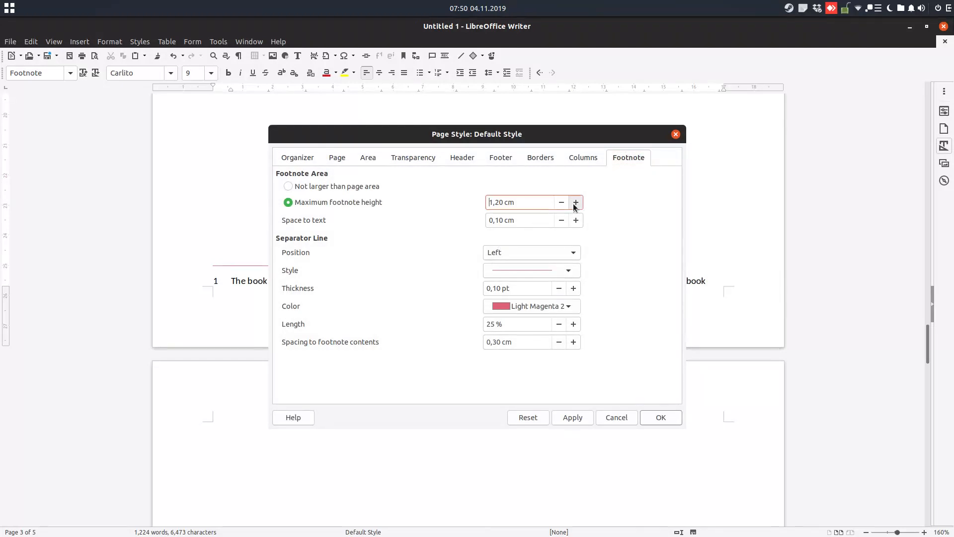
click(575, 202)
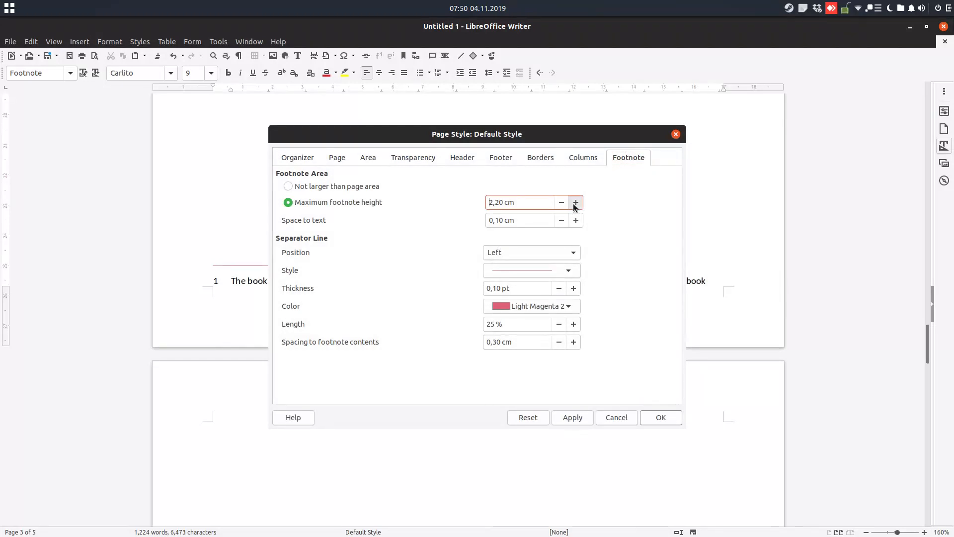
click(661, 417)
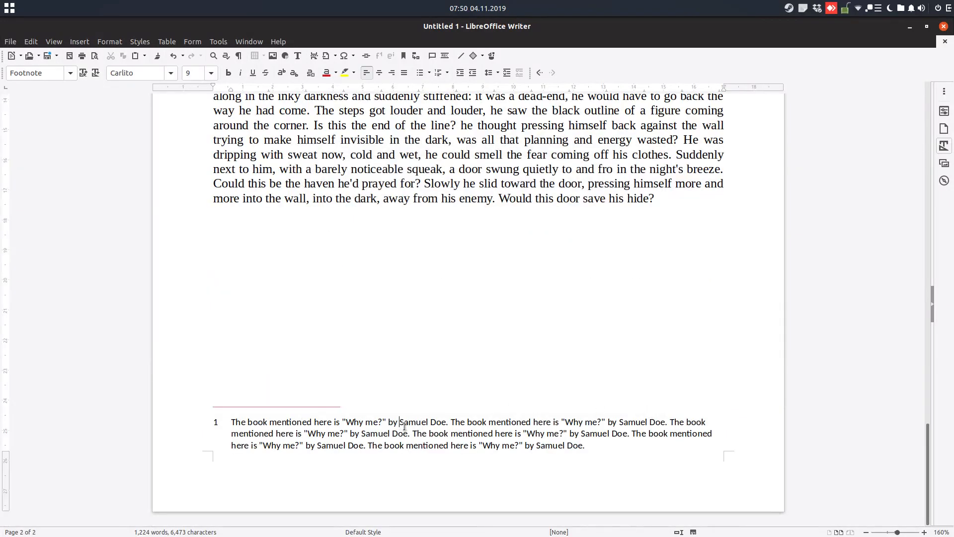
Lower the maximum footnote height stepwise to 1,50 cm and apply it
right_click(562, 446)
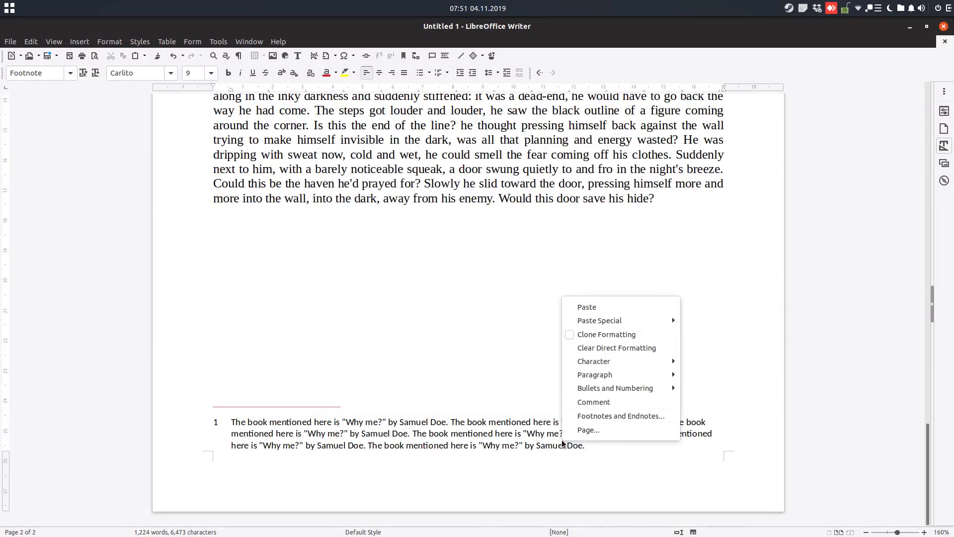
click(588, 429)
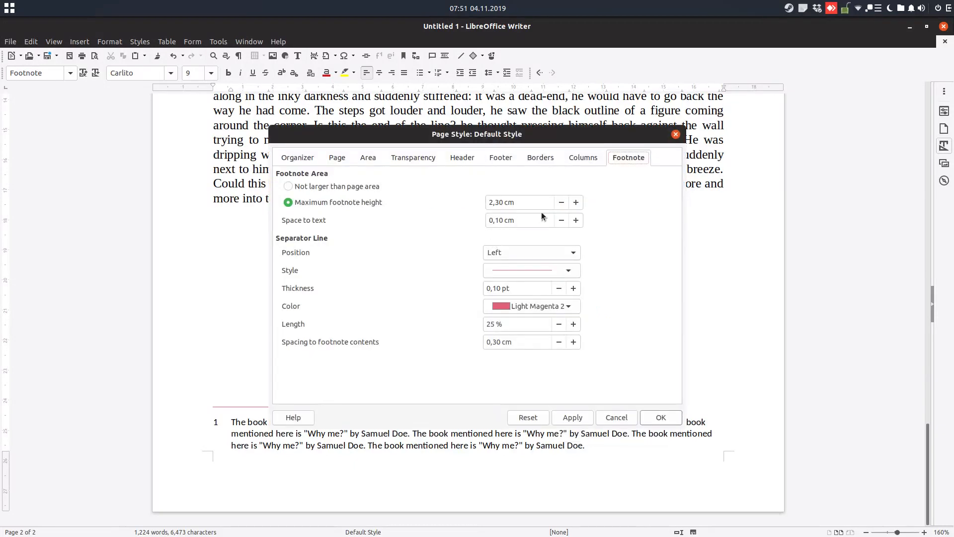
click(560, 203)
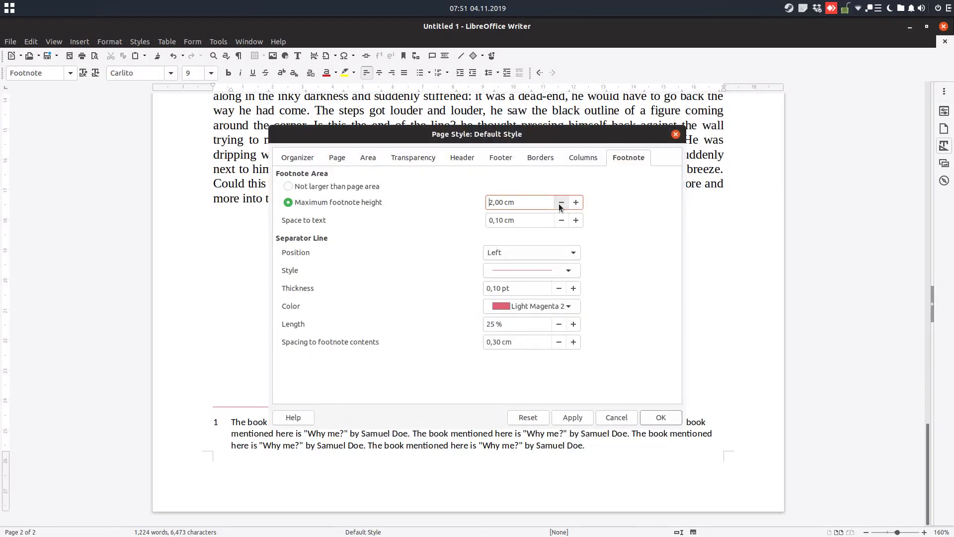
click(562, 202)
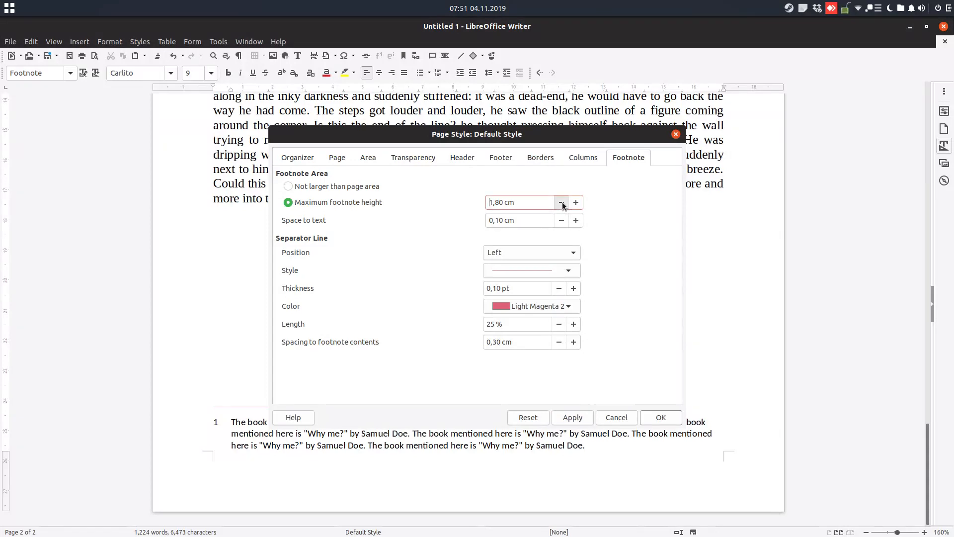
click(560, 203)
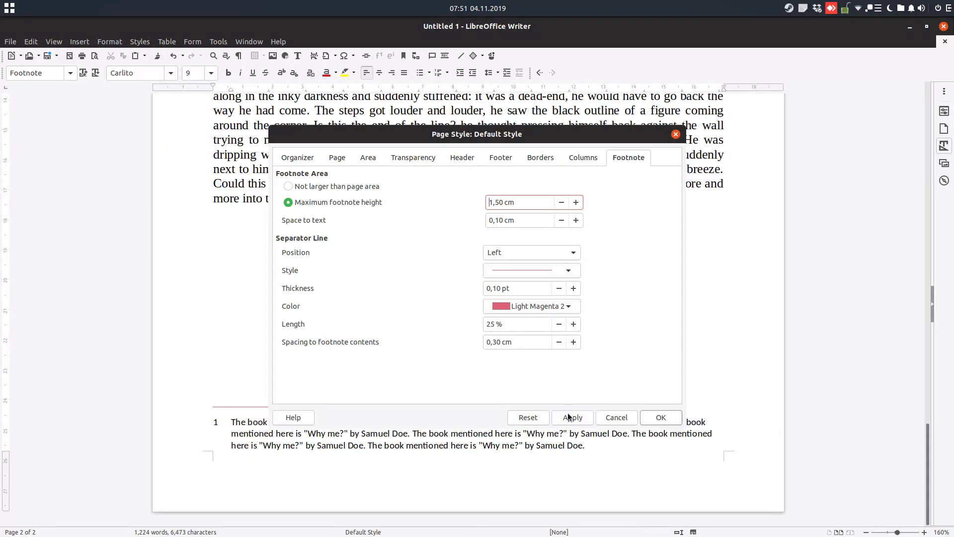
click(660, 417)
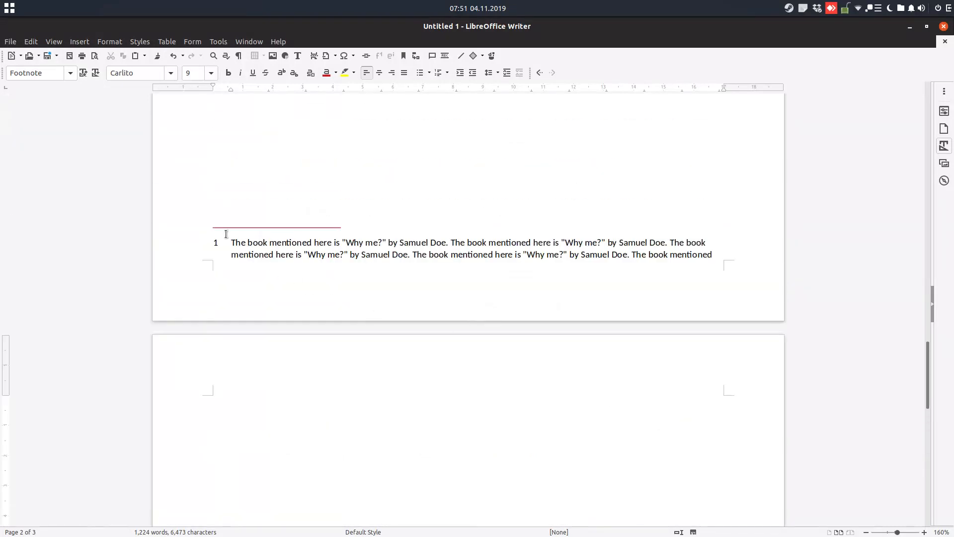
Reopen the page style's Footnote settings, still at 1,50 cm, after a look at the split footnote
right_click(254, 249)
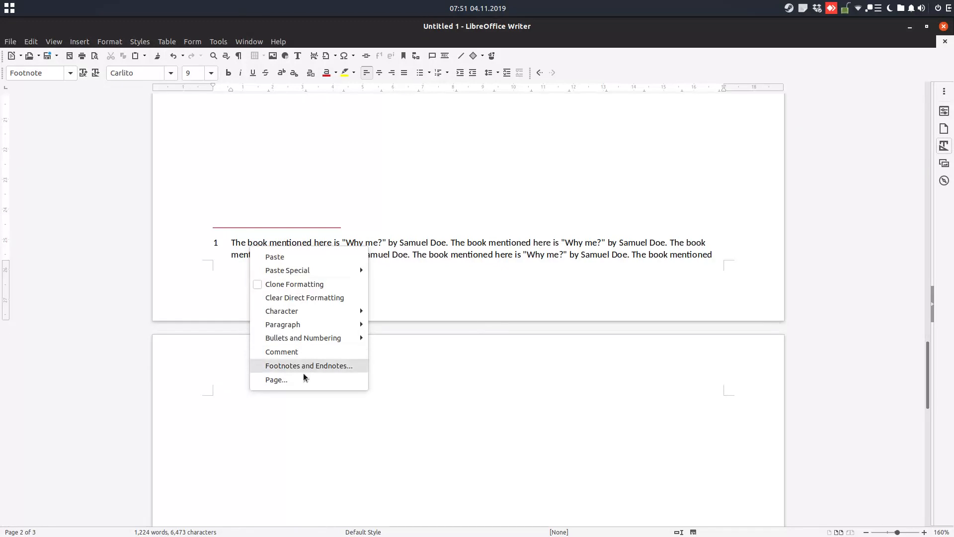
click(309, 366)
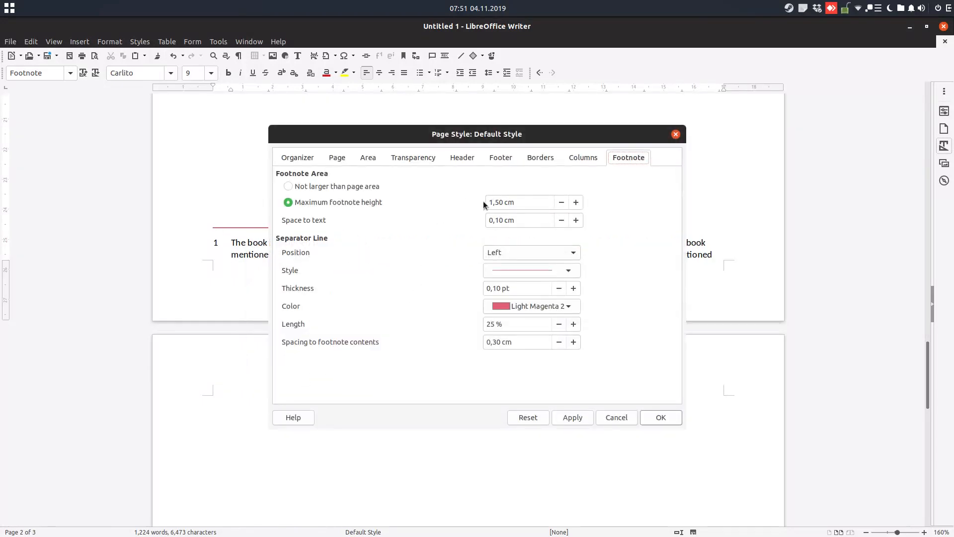
click(660, 416)
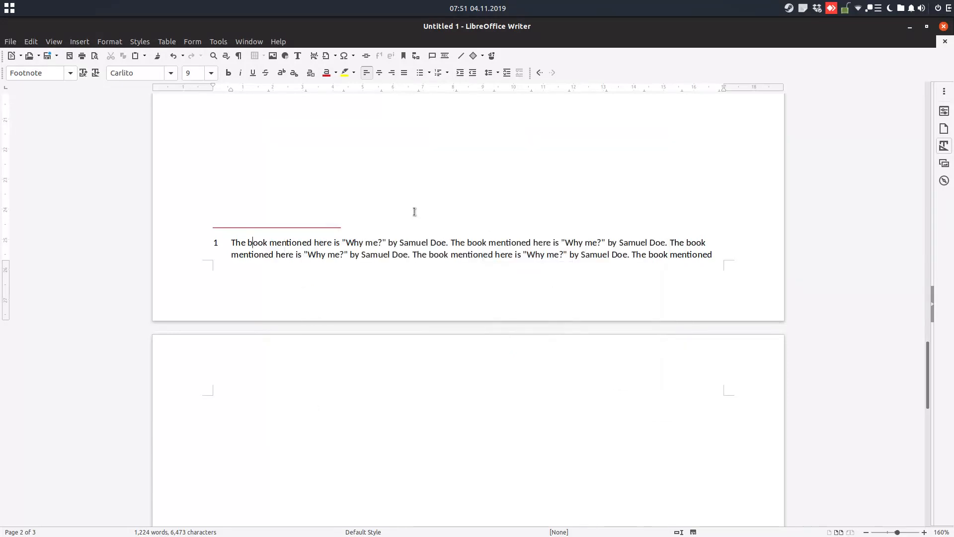
scroll(down, 3)
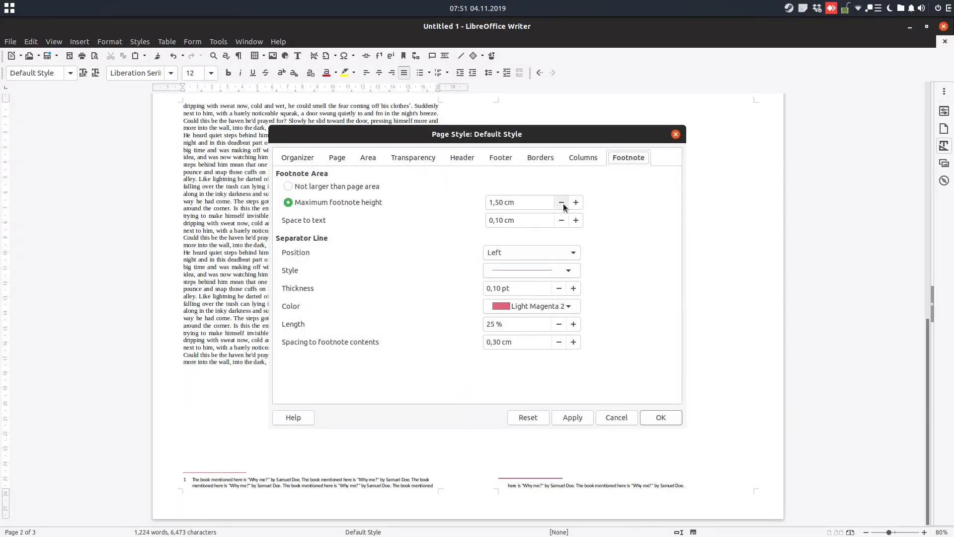
Change the maximum footnote height to 2,50 cm and apply it
click(560, 202)
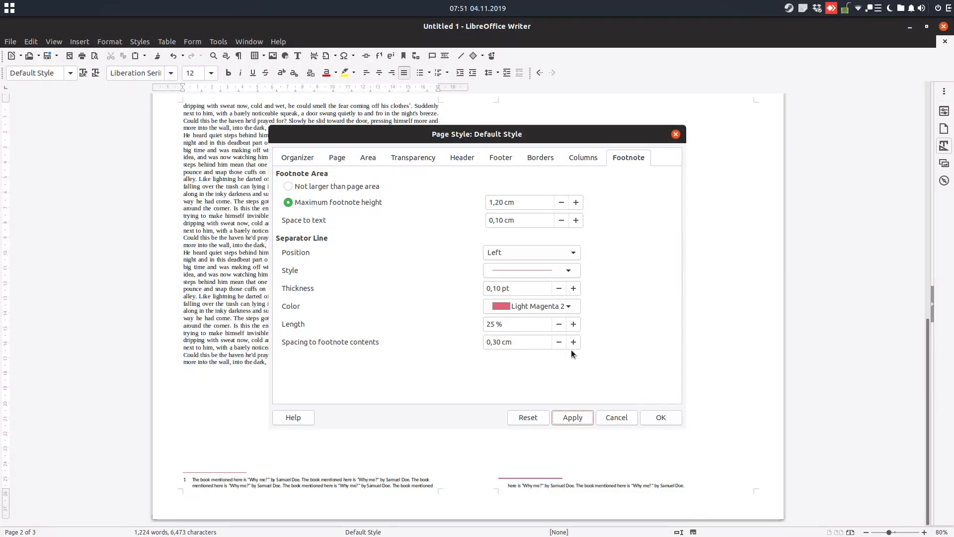
click(575, 203)
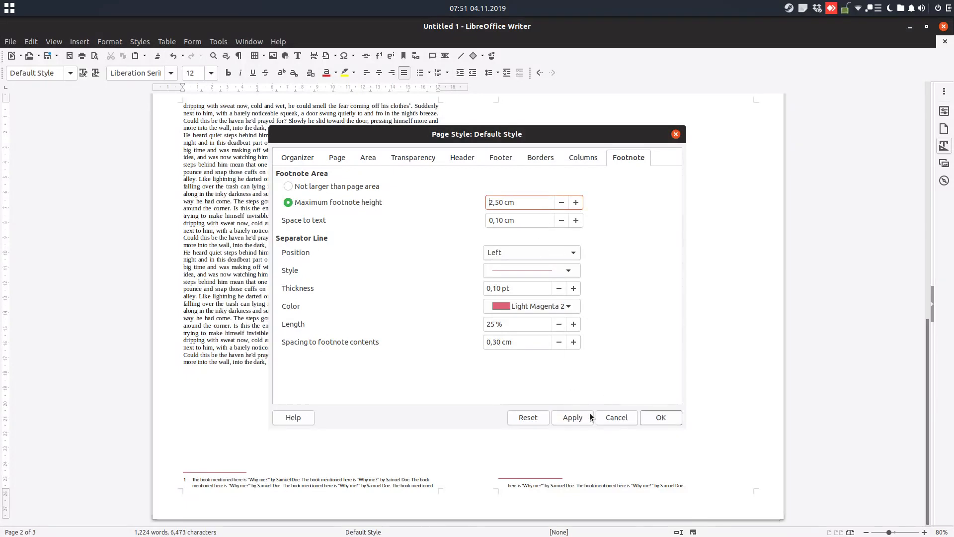
click(573, 417)
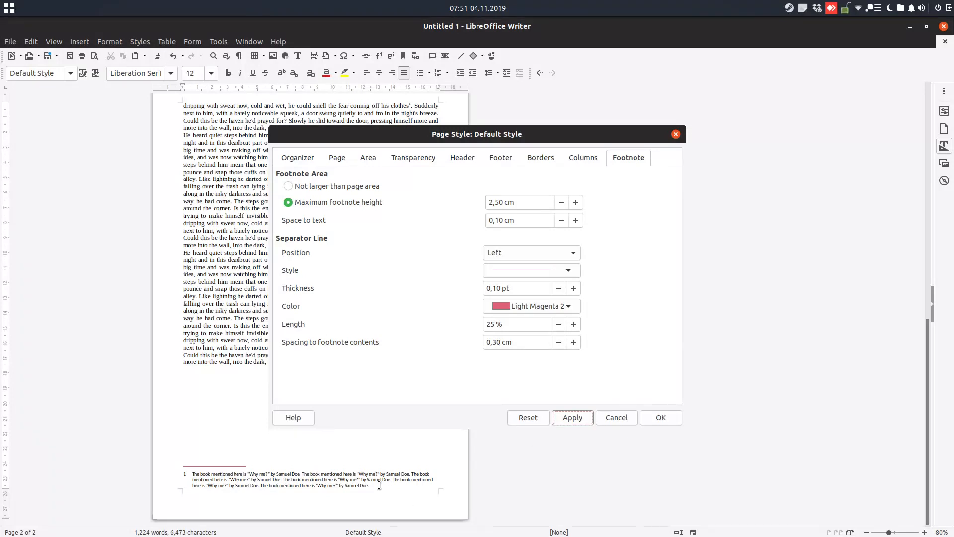
mouse_move(561, 237)
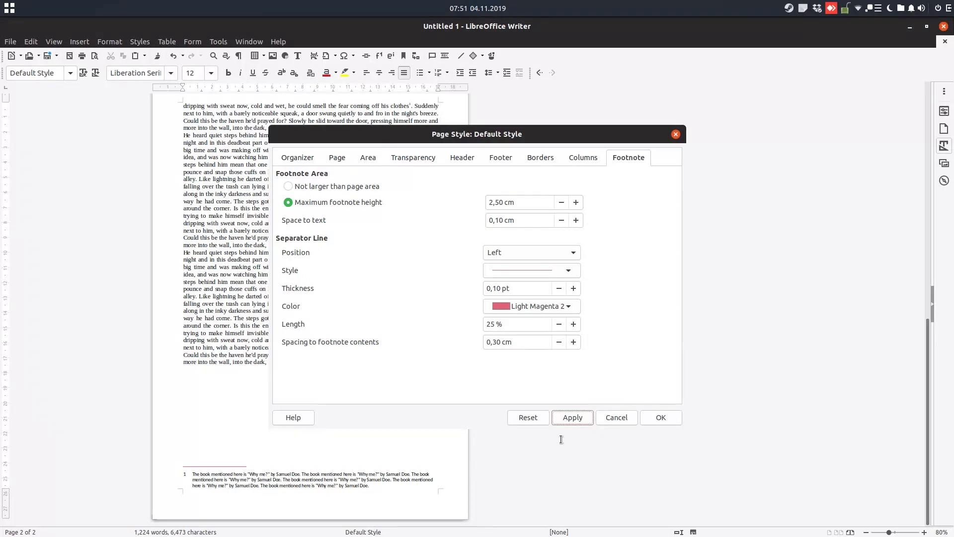
mouse_move(660, 417)
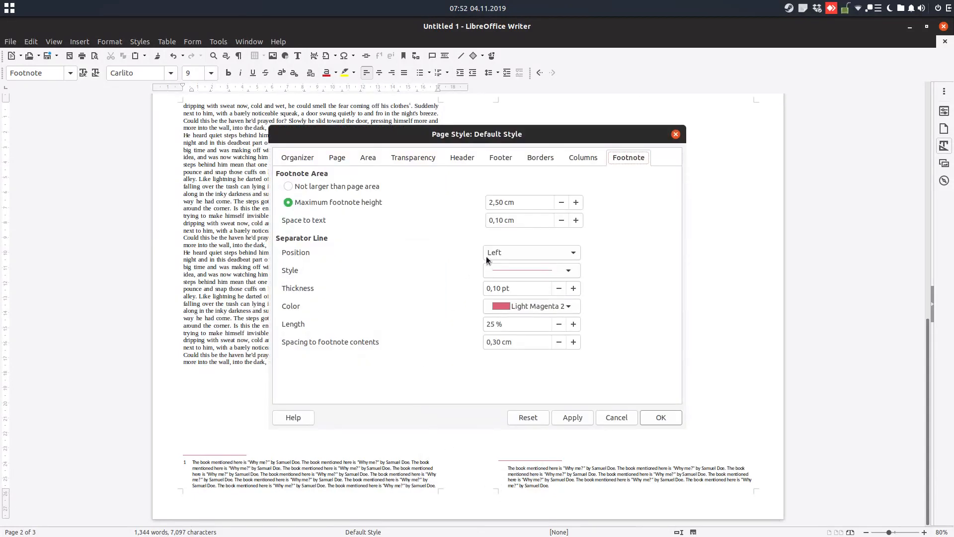
Try maximum footnote heights of 10 cm, 2,00 cm and 3,00 cm, applying each
text(10)
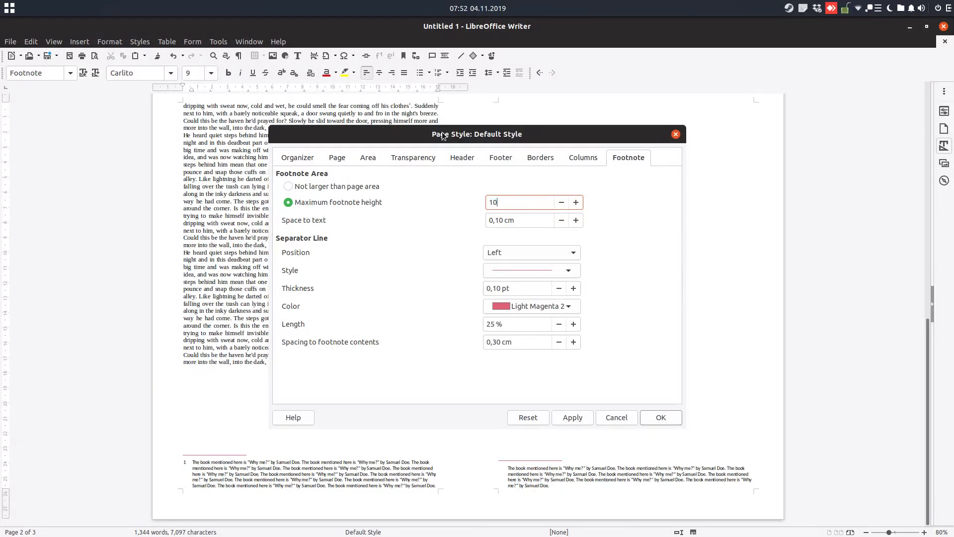
click(573, 418)
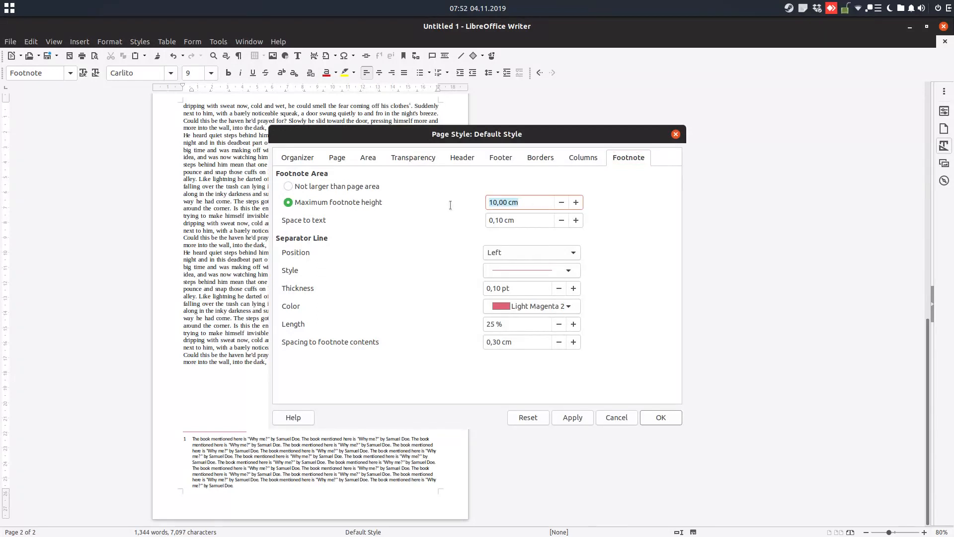
text(2,00 cm)
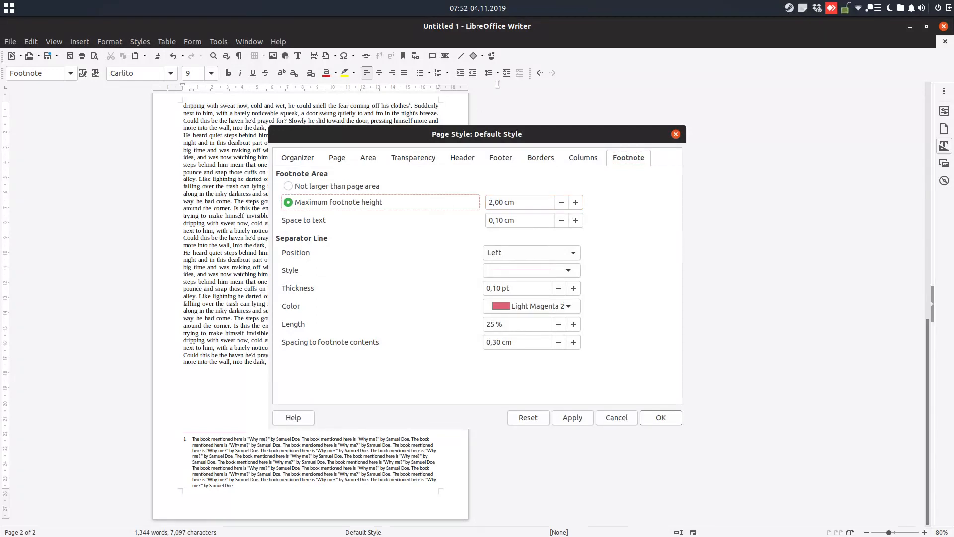
text(4)
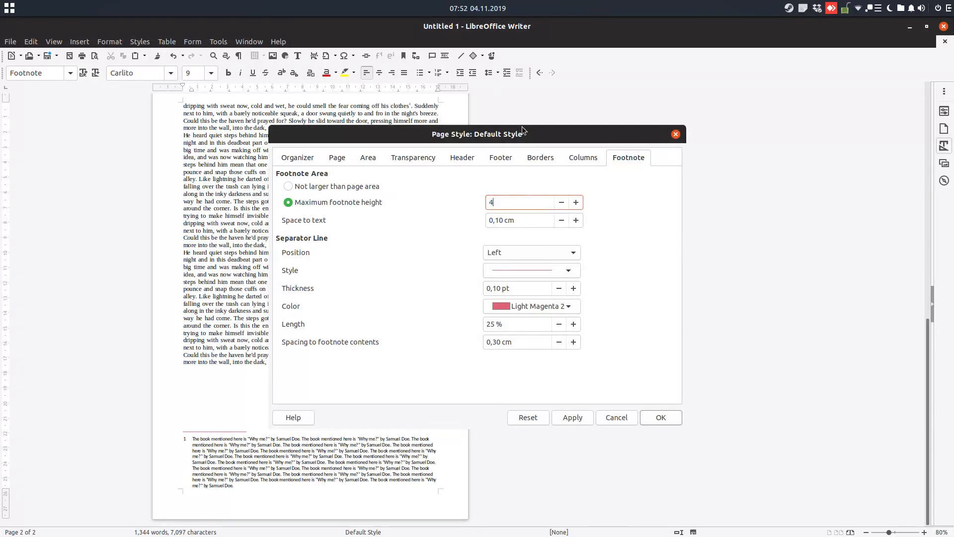
click(572, 416)
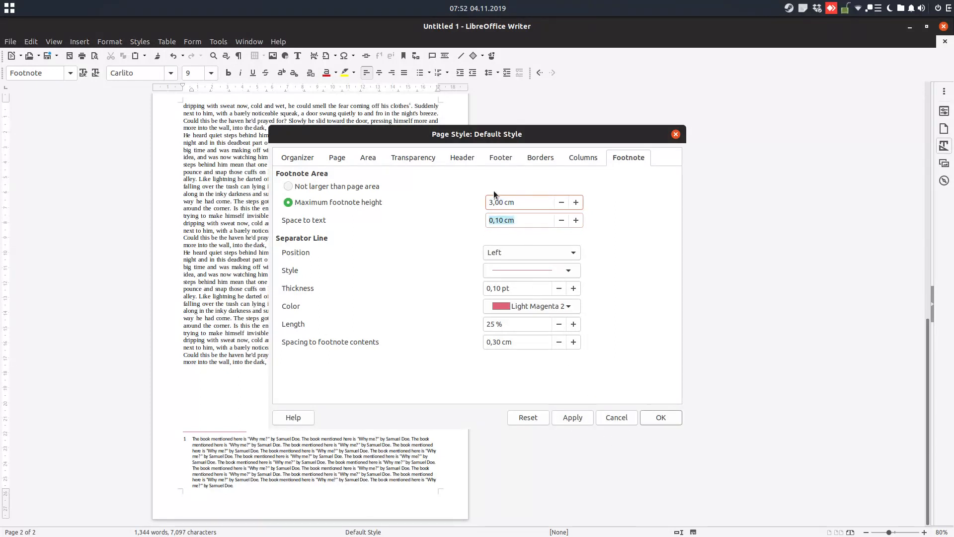
click(573, 417)
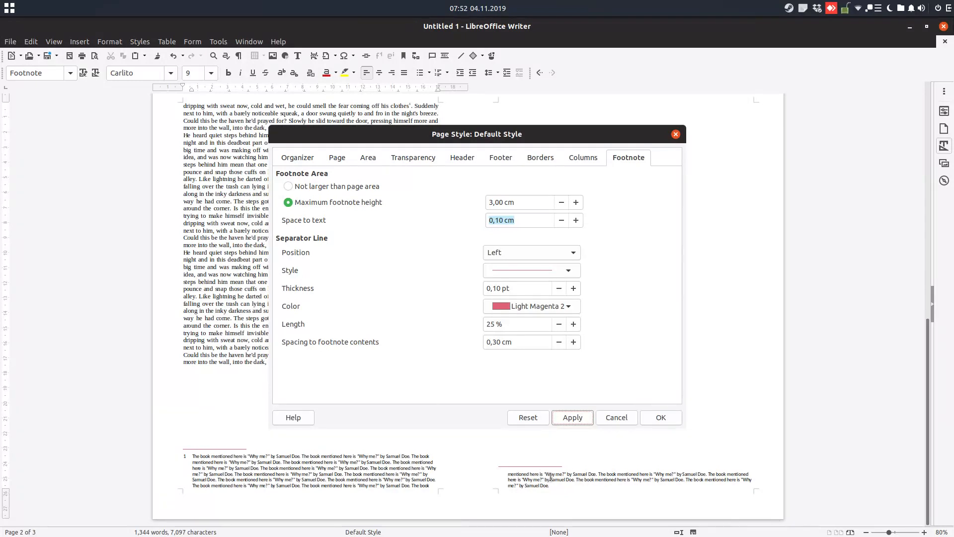
Settle the maximum footnote height at 5 cm and close the page style dialog
click(516, 220)
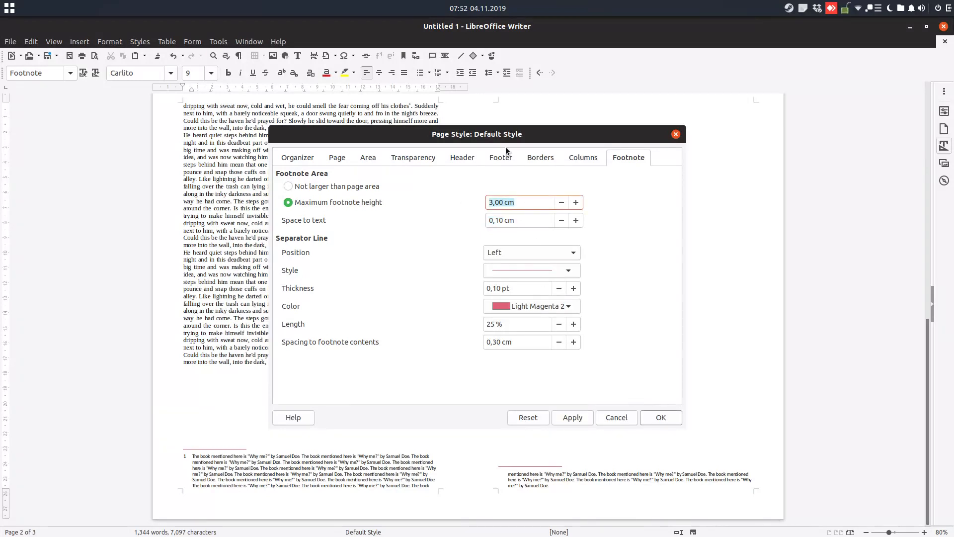
click(572, 418)
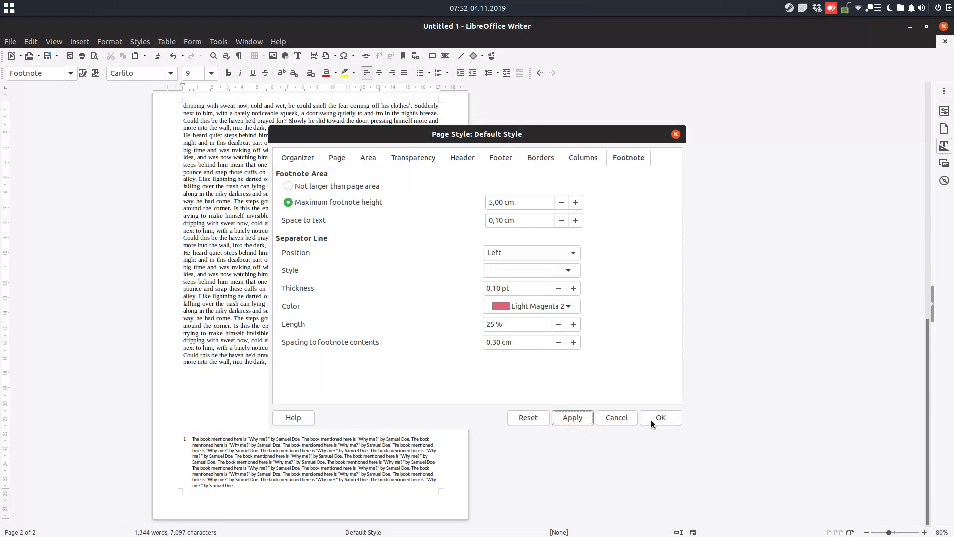
click(660, 417)
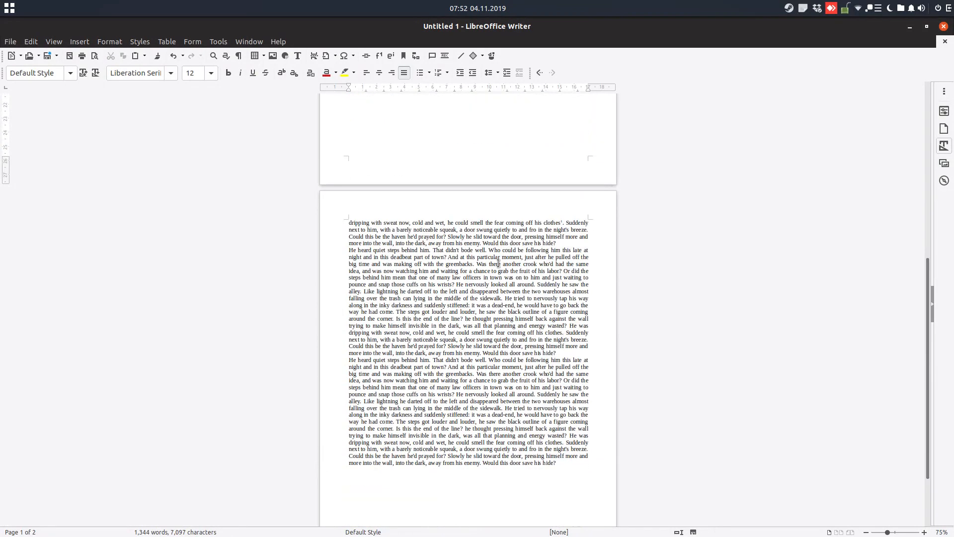
scroll(down, 3)
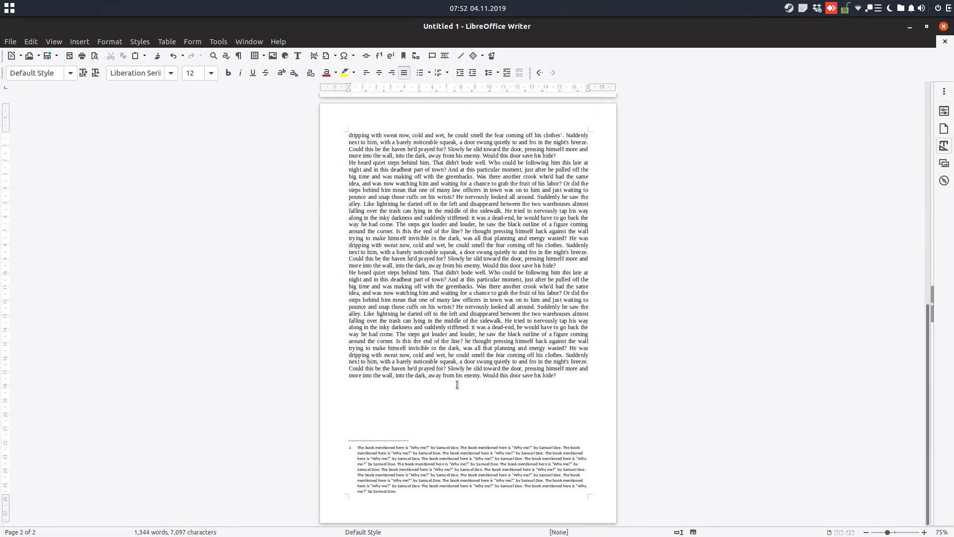
click(451, 463)
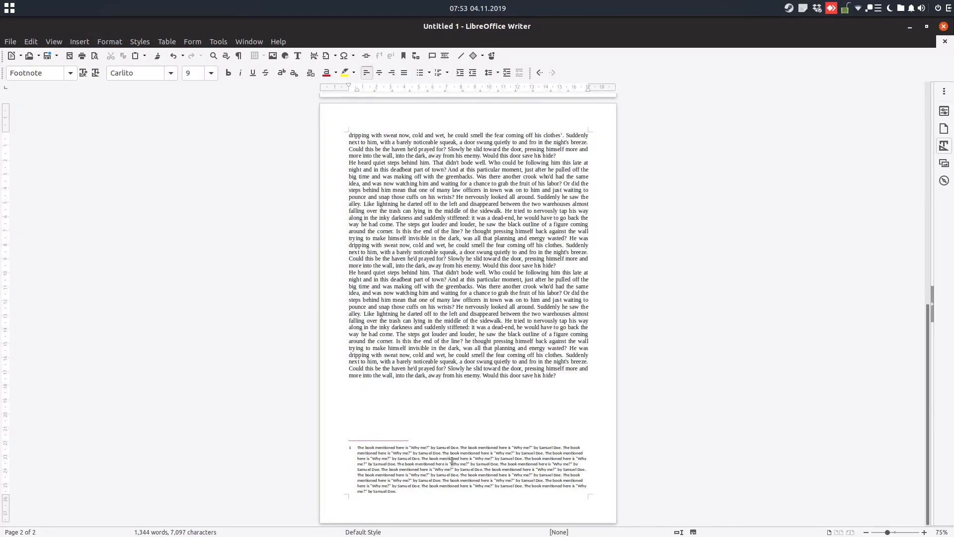
click(924, 533)
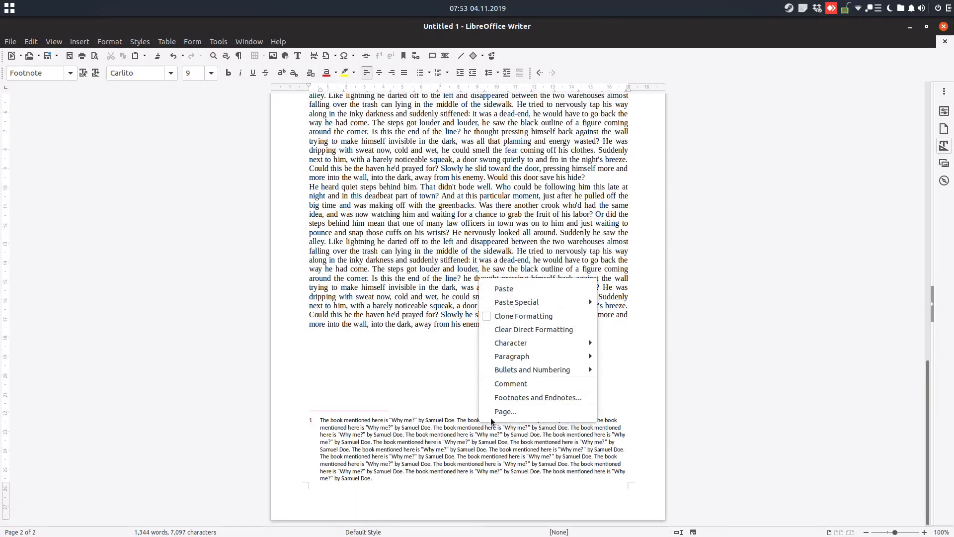
click(505, 411)
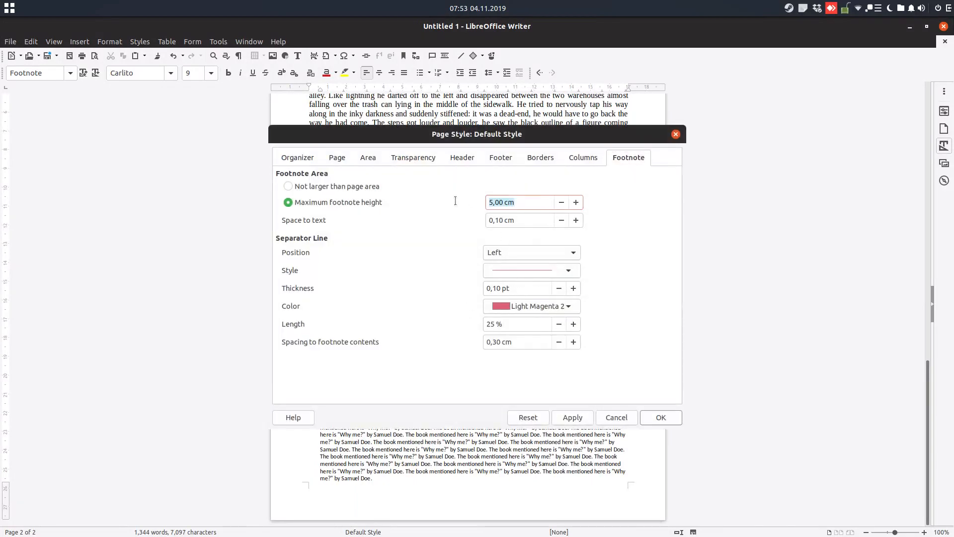
click(288, 187)
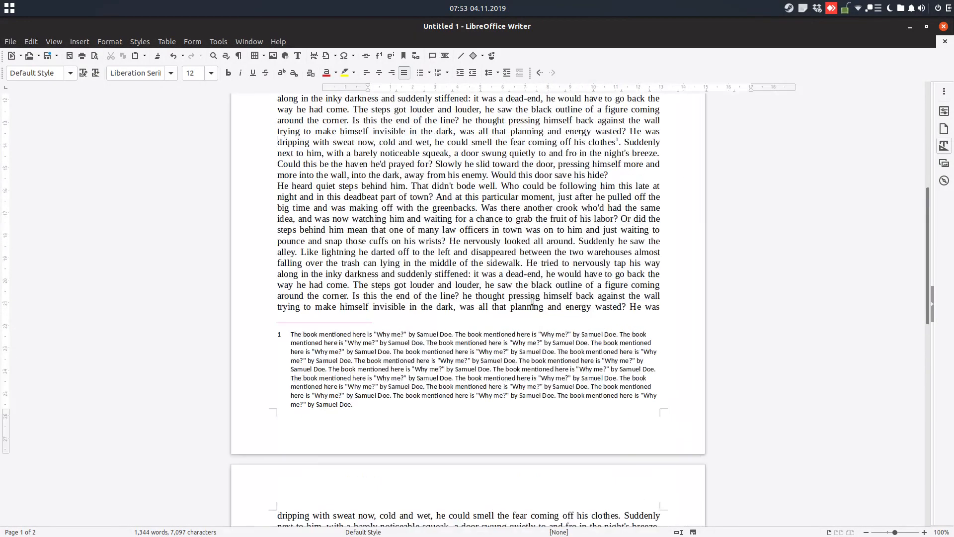
In the page style Footnote settings, cap the footnote area at a 5 cm maximum height and apply it
scroll(down, 3)
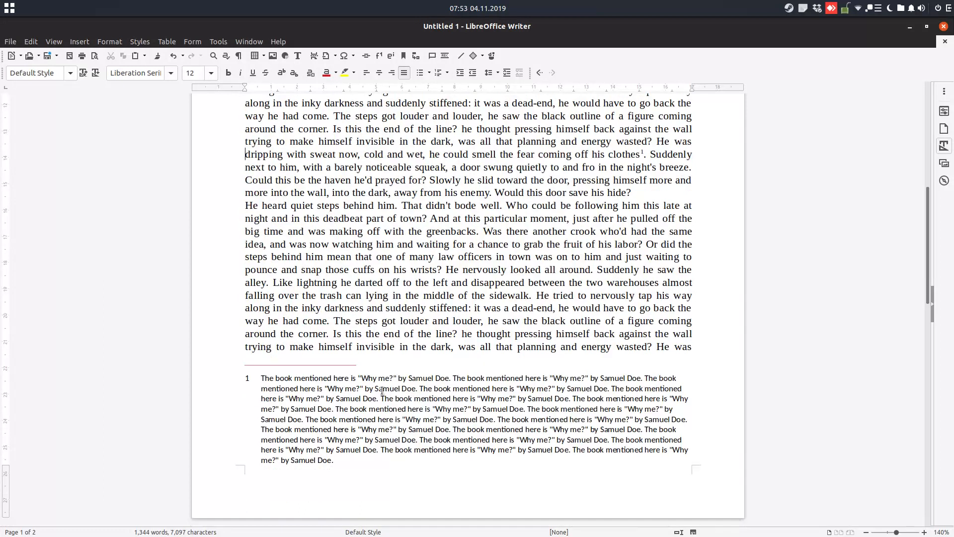
right_click(440, 309)
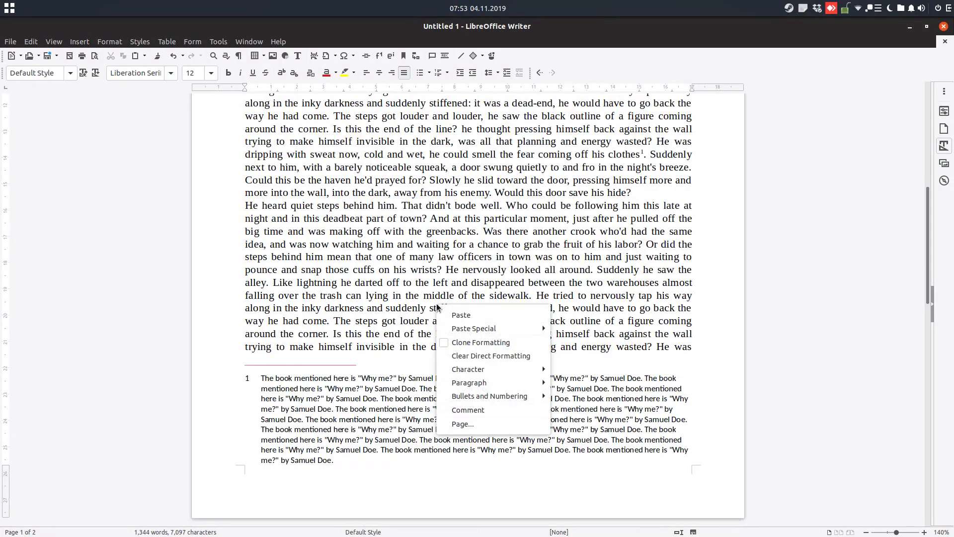
click(462, 423)
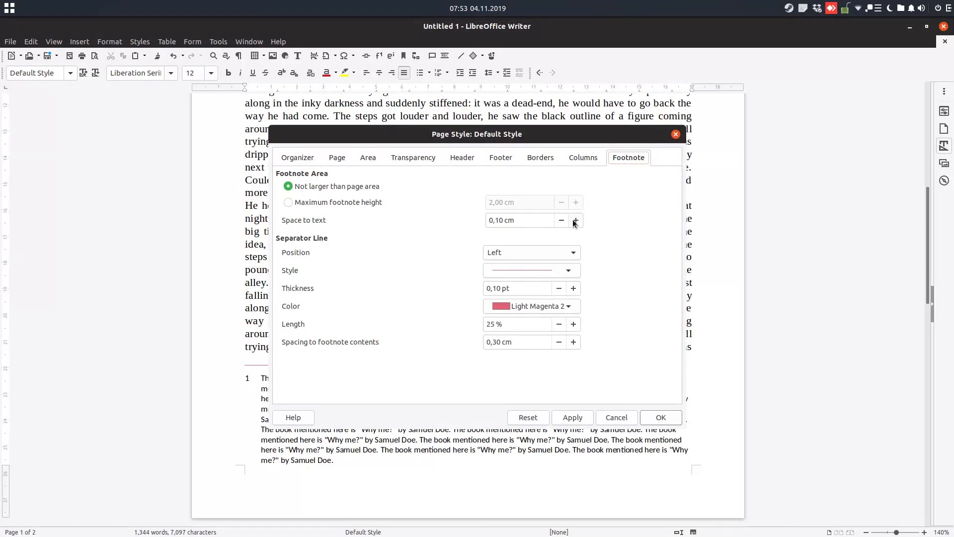
click(575, 220)
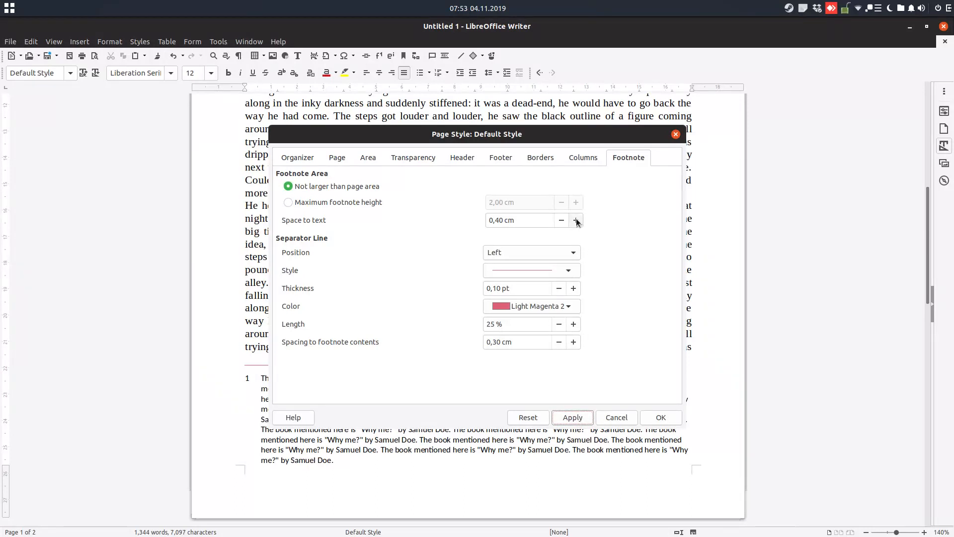
click(576, 220)
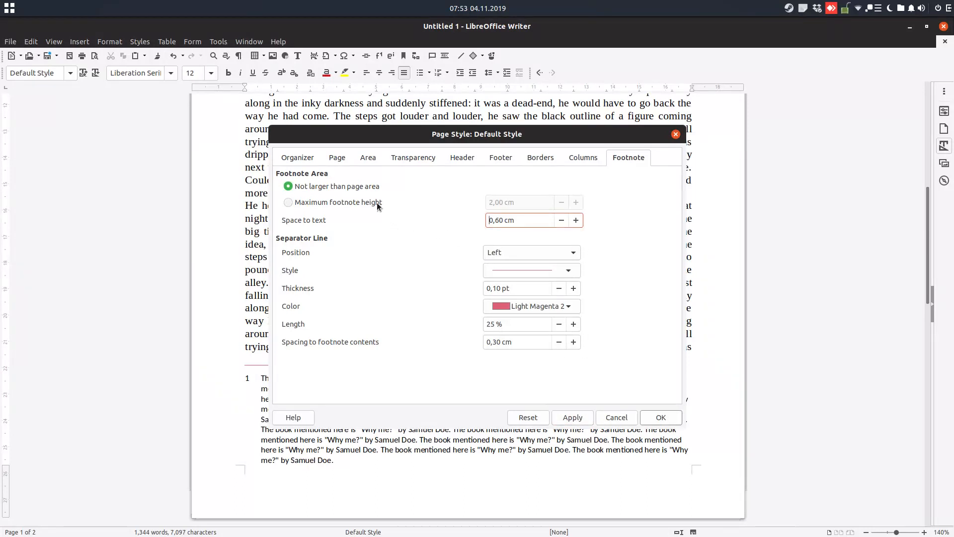
click(287, 202)
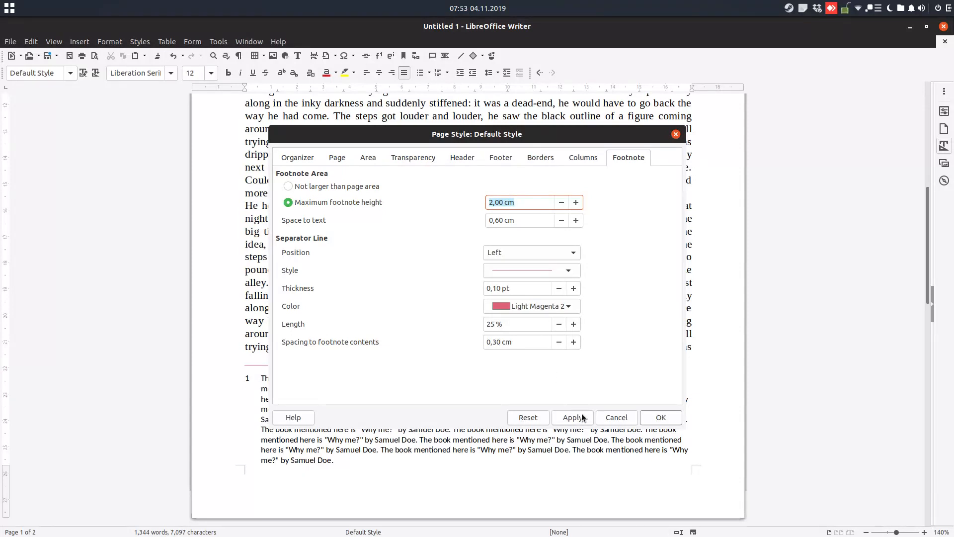
click(576, 203)
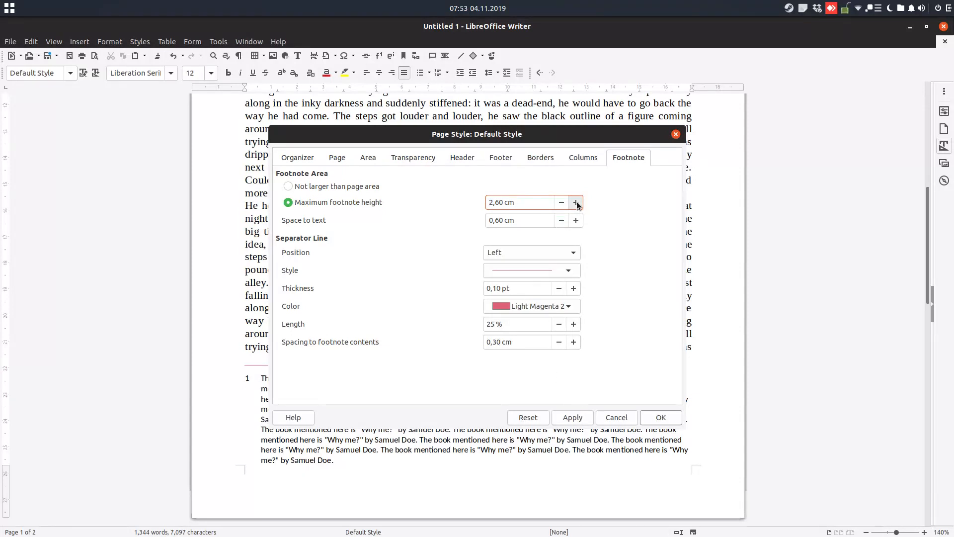
text(5)
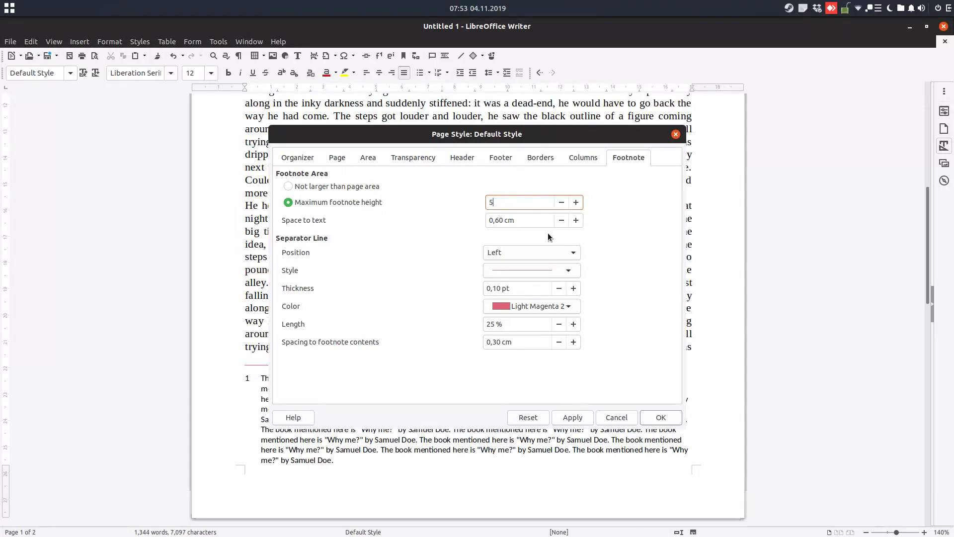
click(572, 416)
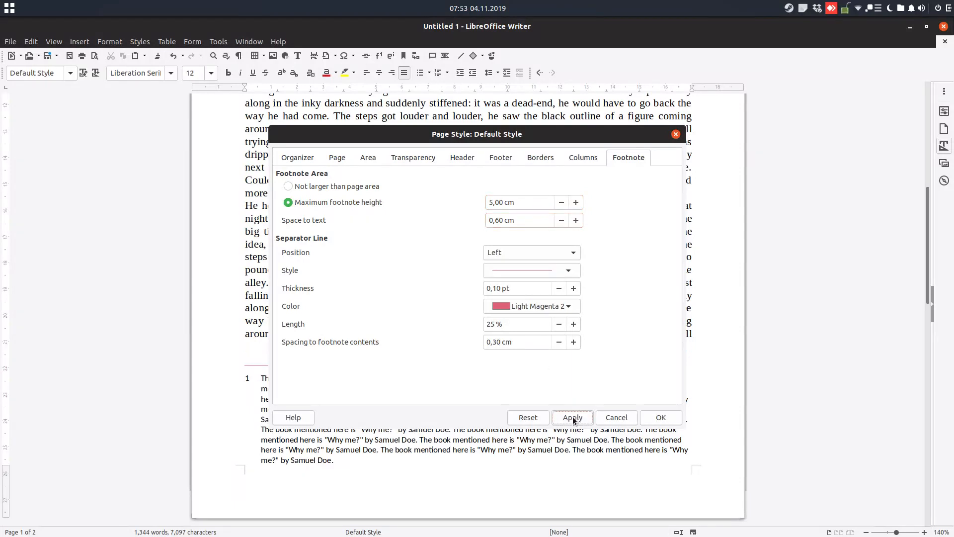
mouse_move(564, 225)
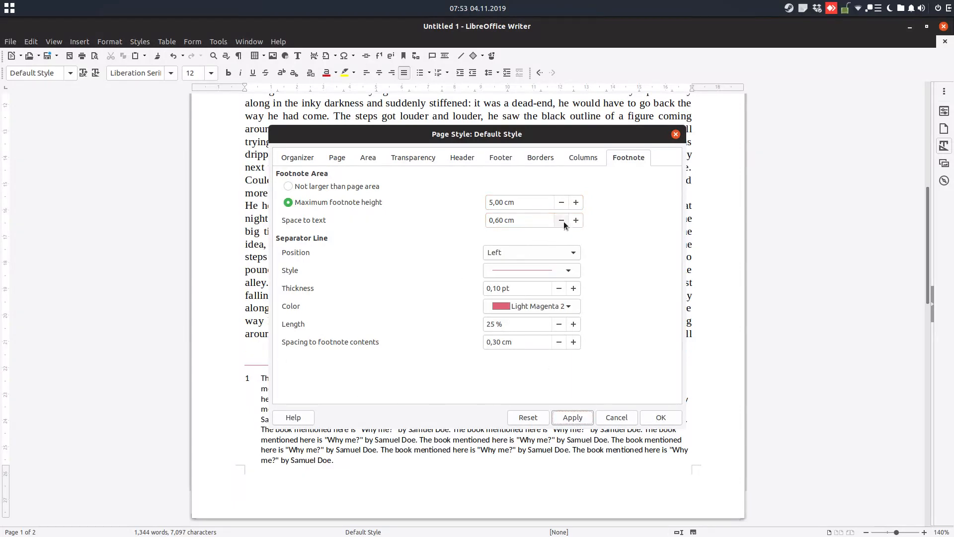
Try 2 cm Space to text, then set it back to 0 cm and apply
click(561, 220)
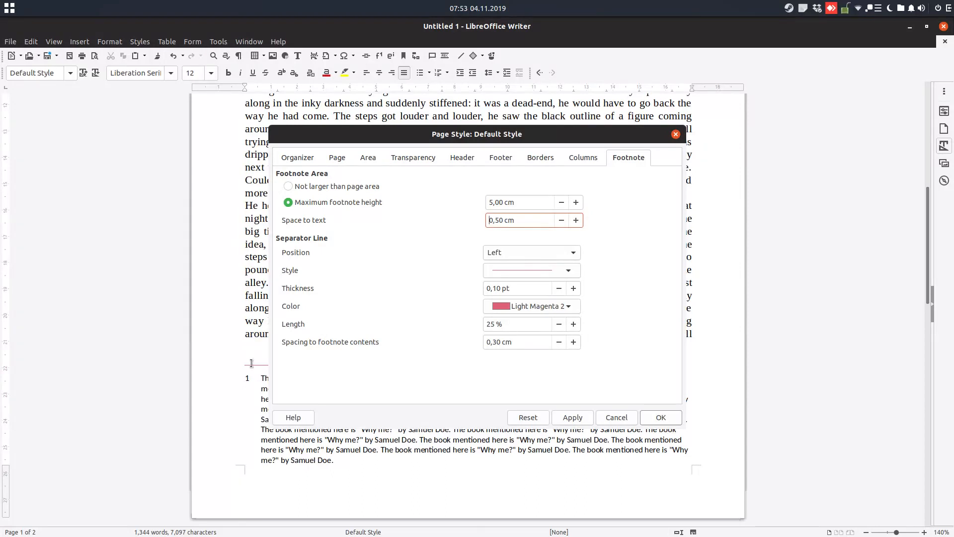
click(561, 220)
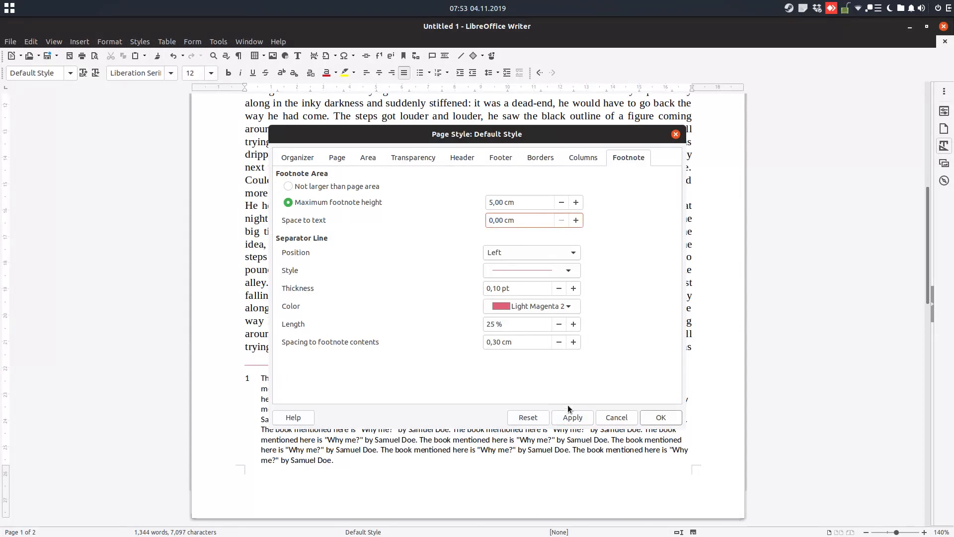
click(573, 416)
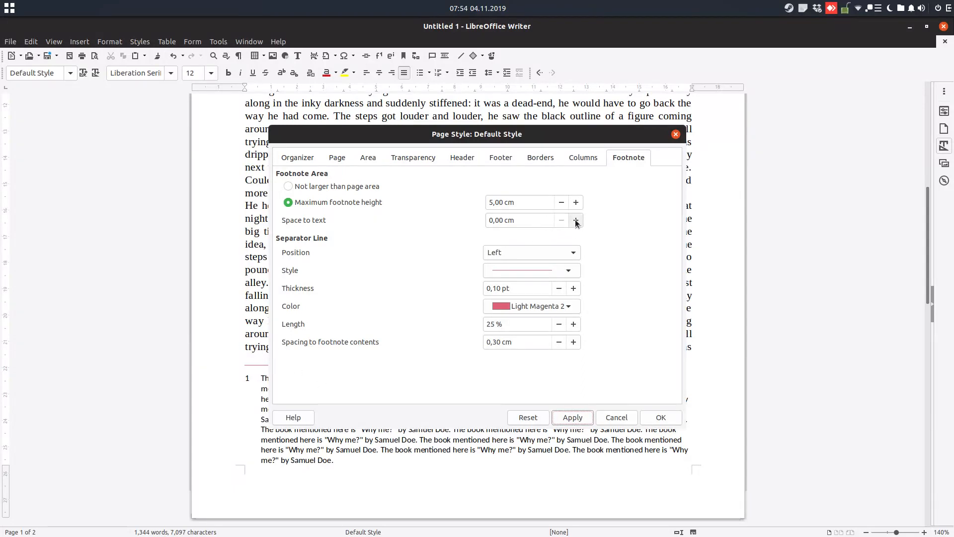
click(576, 219)
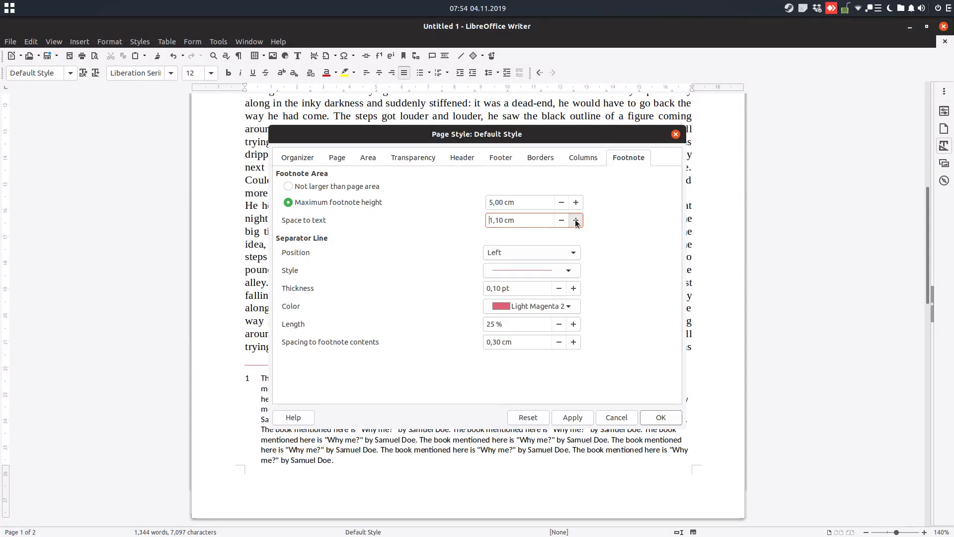
click(576, 220)
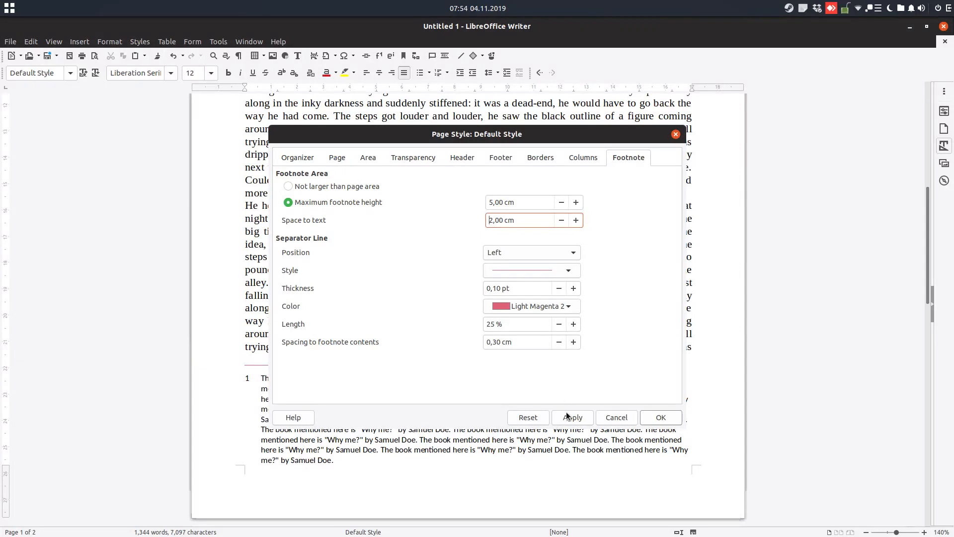
click(573, 417)
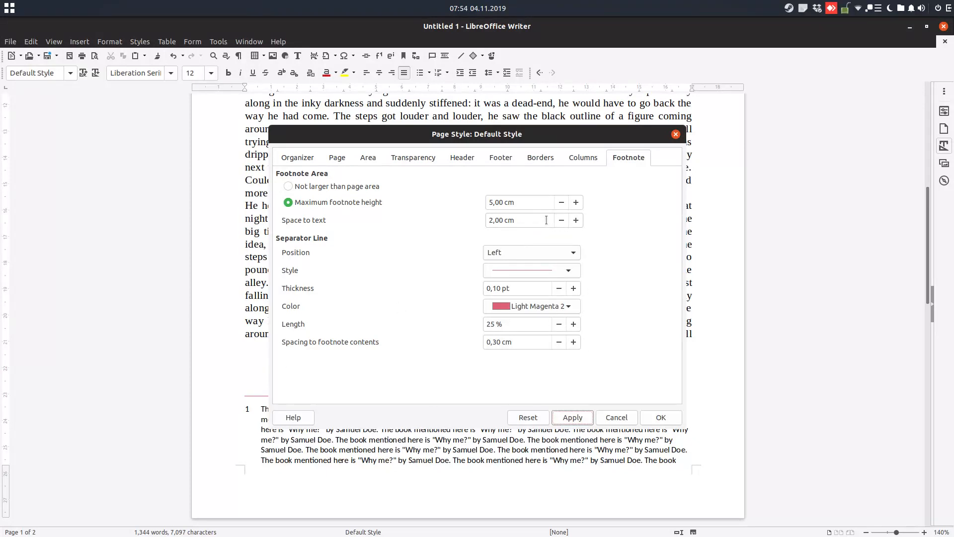
click(561, 220)
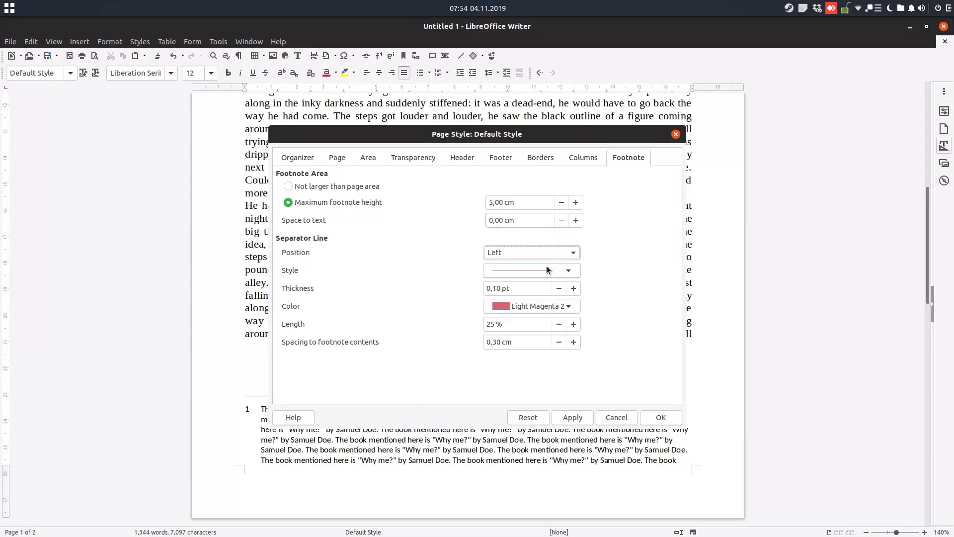
click(572, 417)
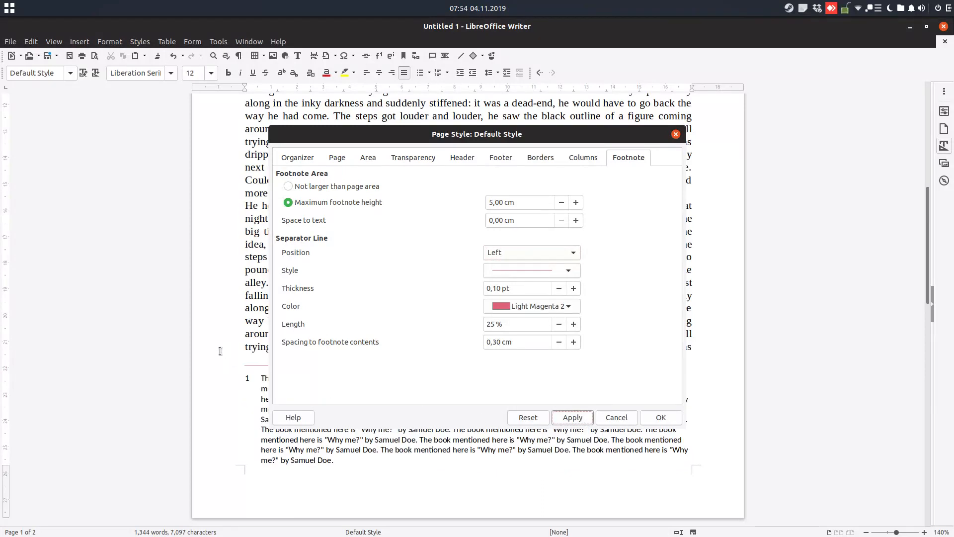
mouse_move(209, 427)
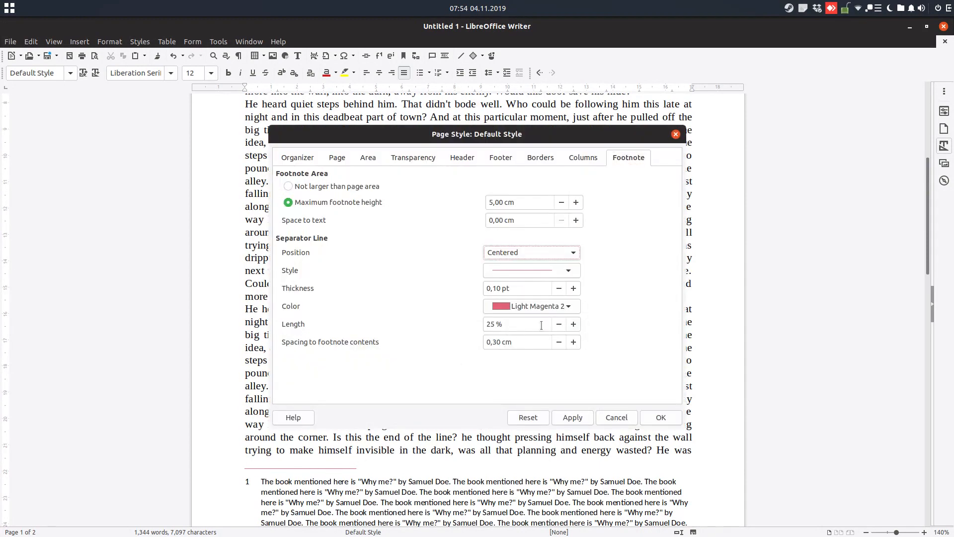
Set the separator position back to Left after trying other alignments
click(573, 416)
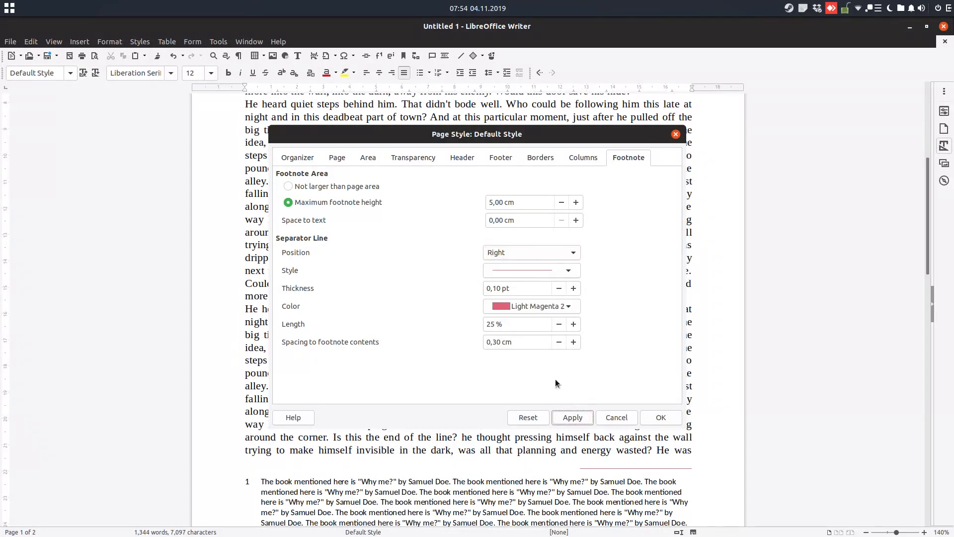
mouse_move(340, 407)
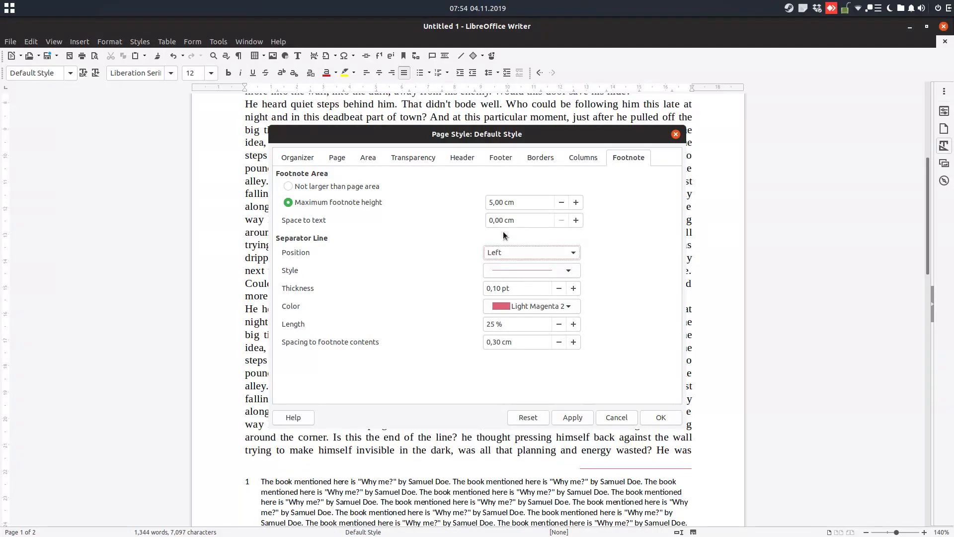
click(568, 270)
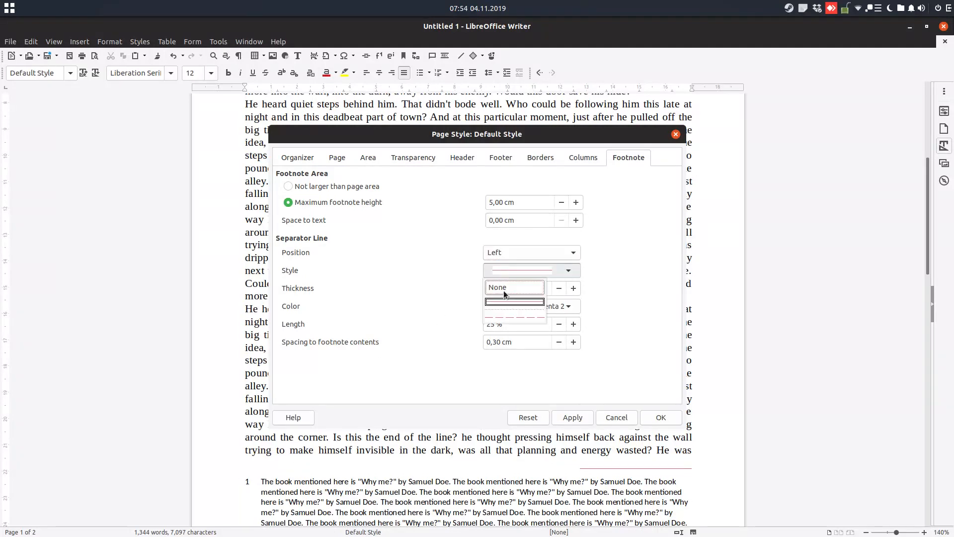
Preview a 2 pt separator, then restore a solid 0.10 pt line and choose Teal colour
click(515, 310)
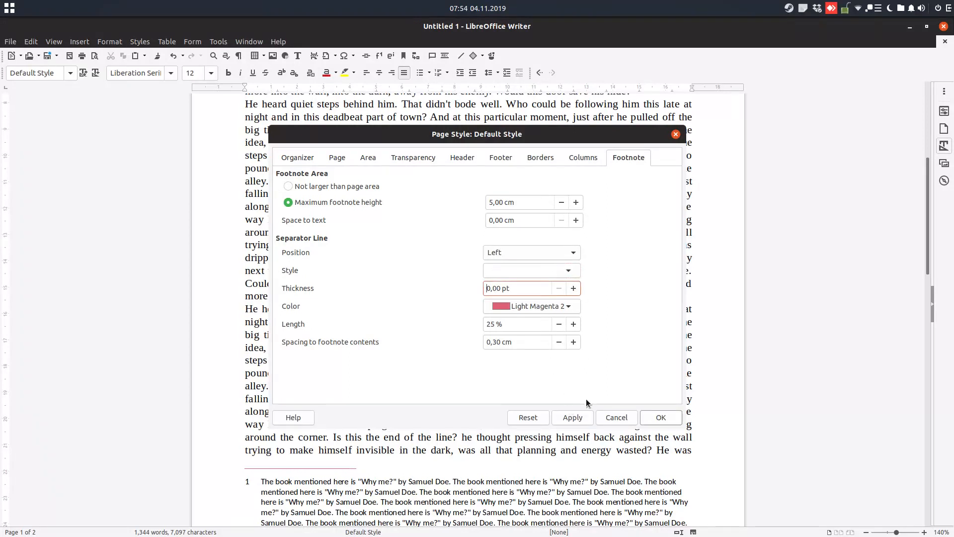
click(573, 416)
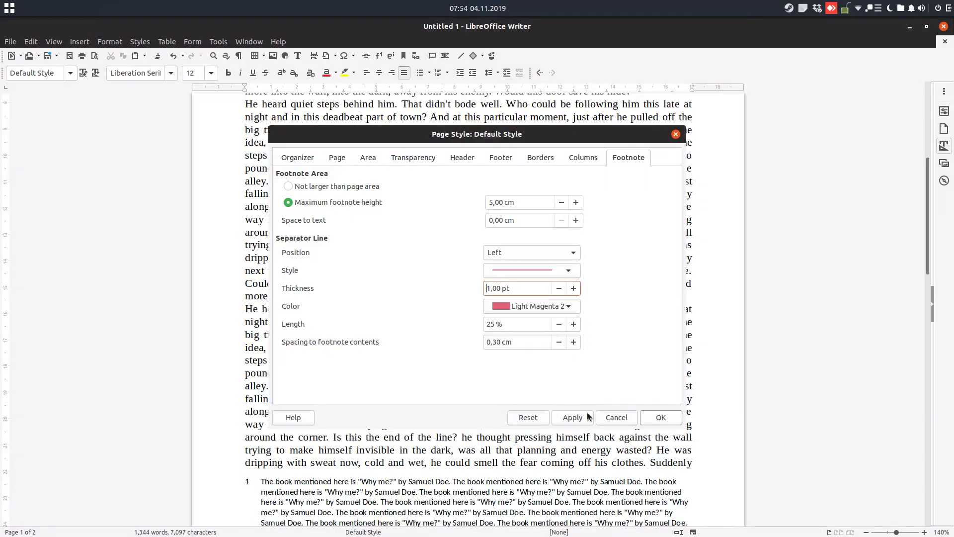
click(573, 288)
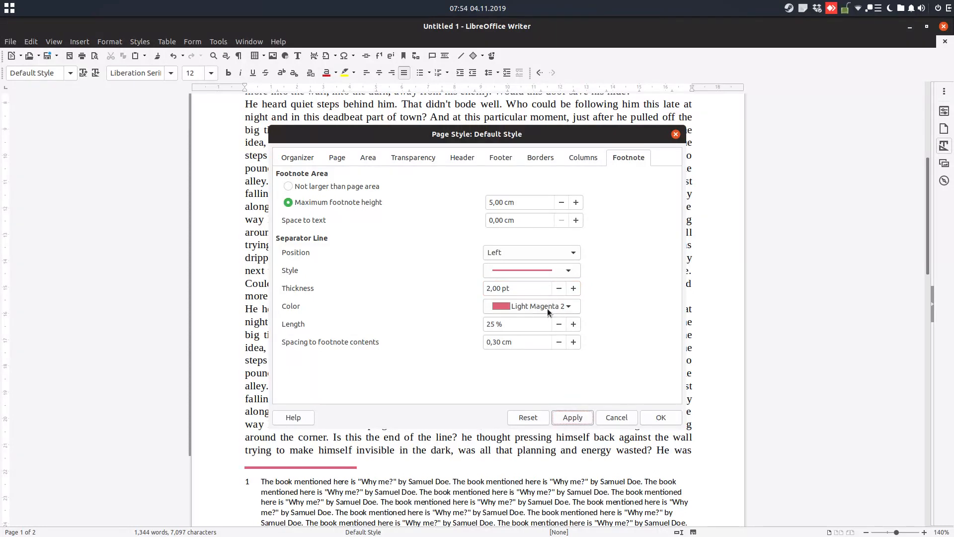
click(573, 306)
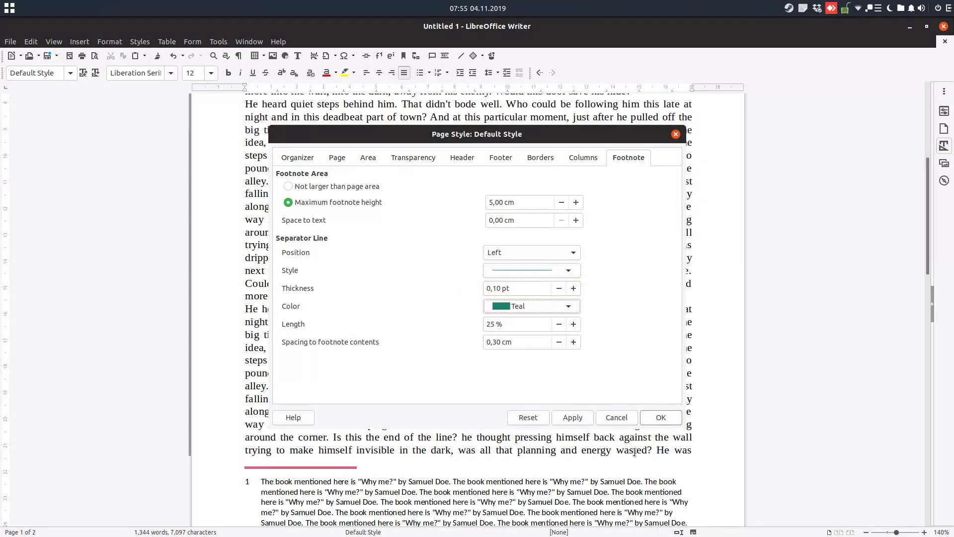
Apply the teal separator, try lengths 100% and 10%, and settle on 20%
click(573, 418)
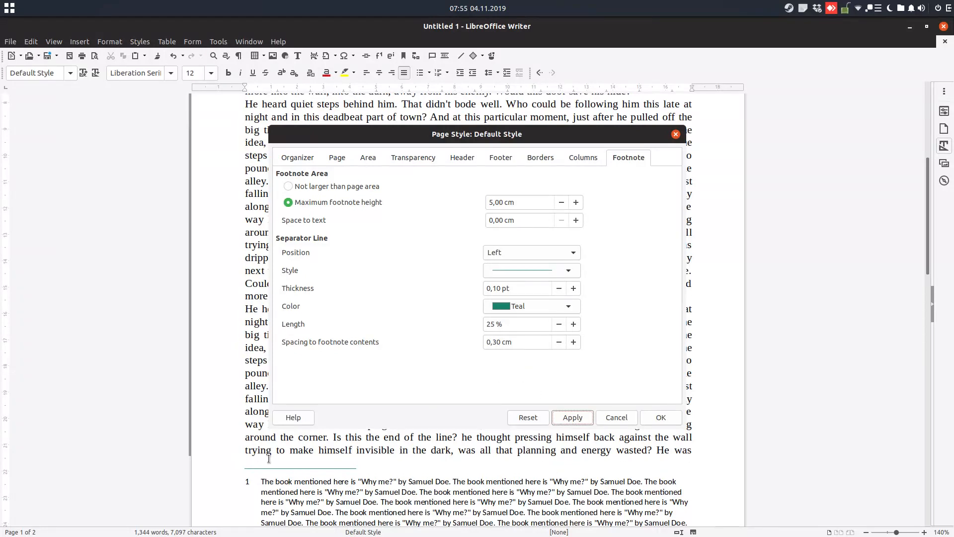
text(10)
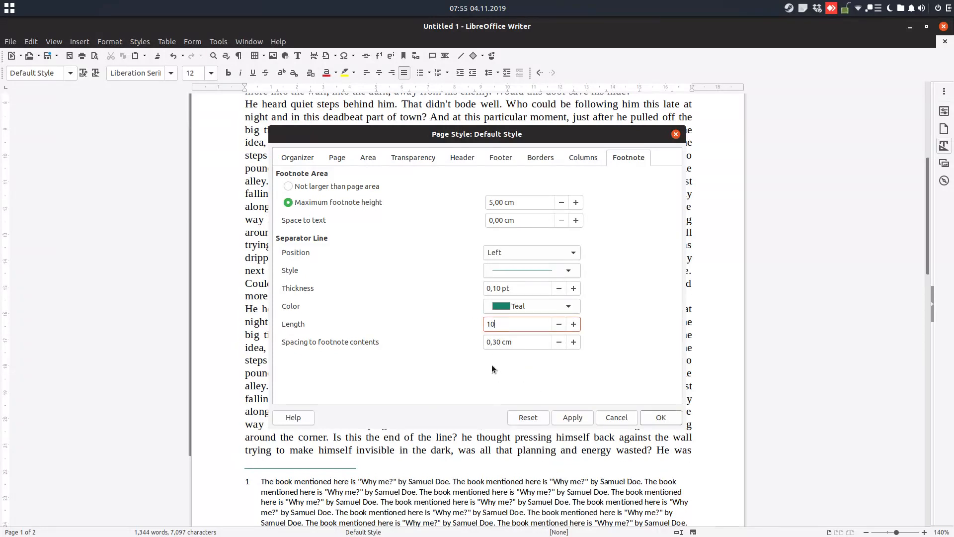
click(572, 417)
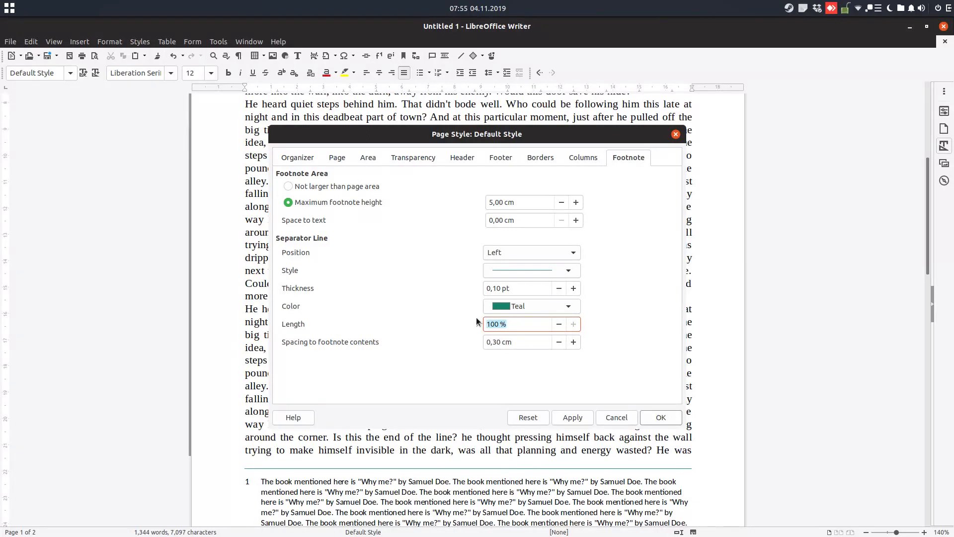
click(573, 417)
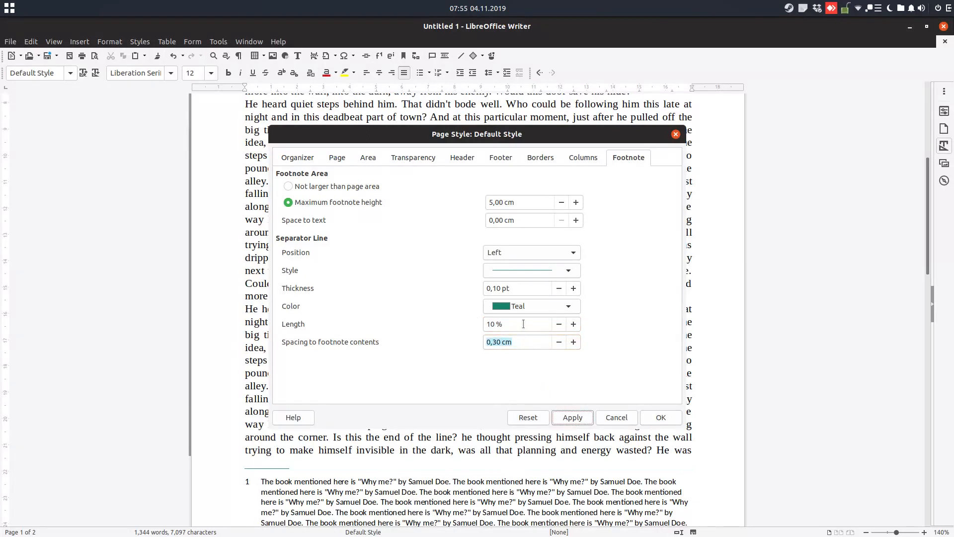
click(572, 324)
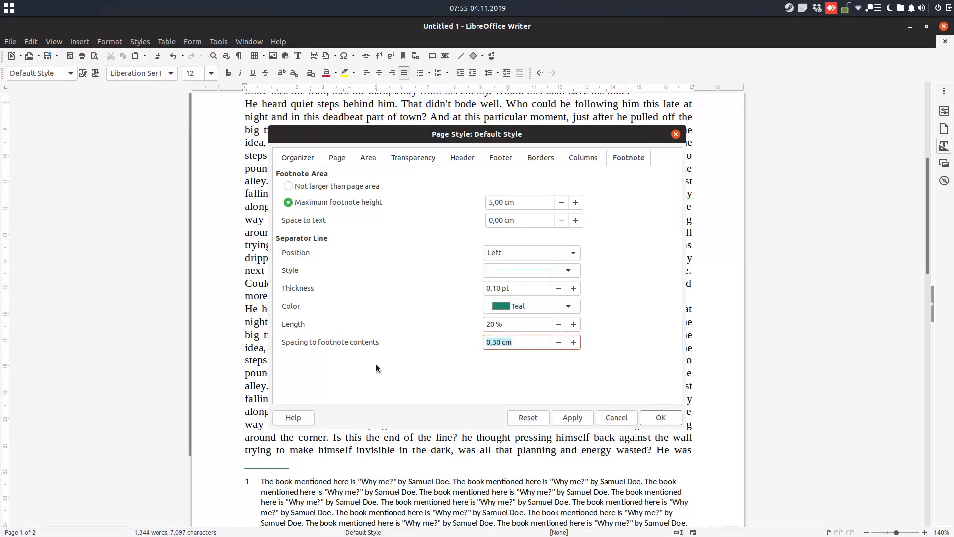
mouse_move(263, 469)
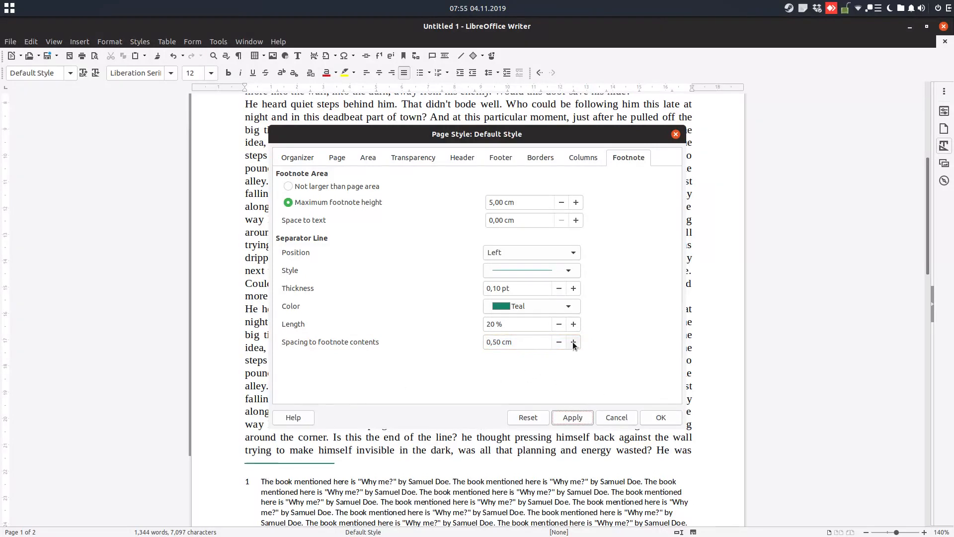
Adjust Spacing to footnote contents with previews, settling on 0.30 cm
click(574, 342)
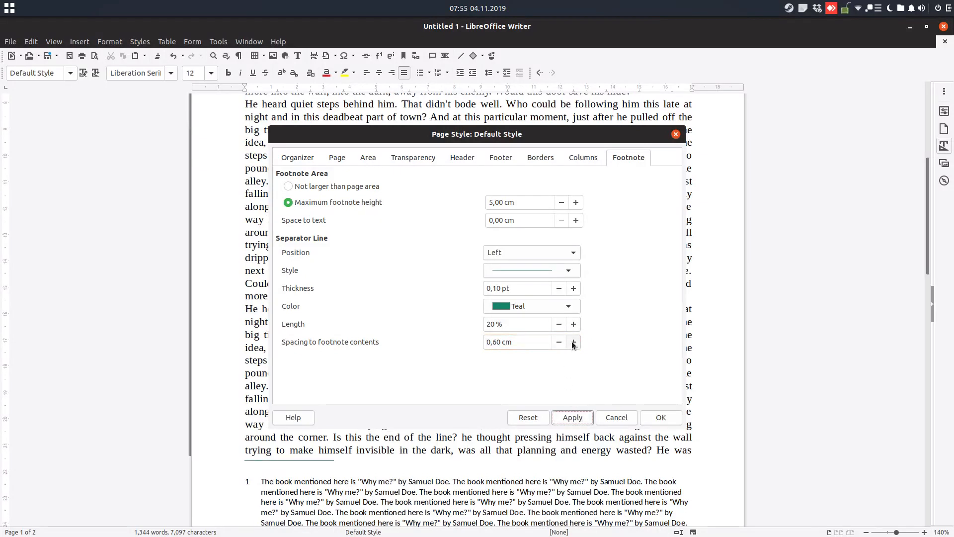
click(572, 342)
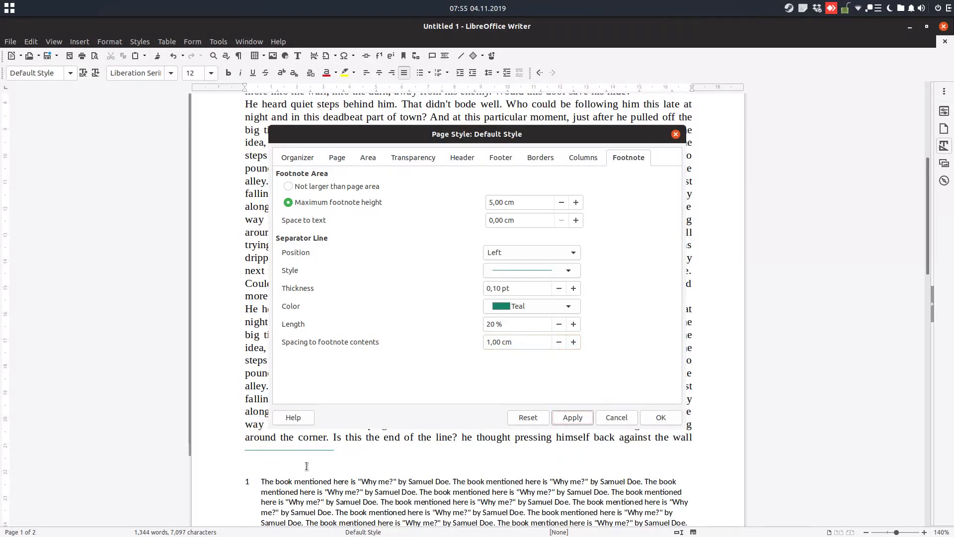
click(526, 342)
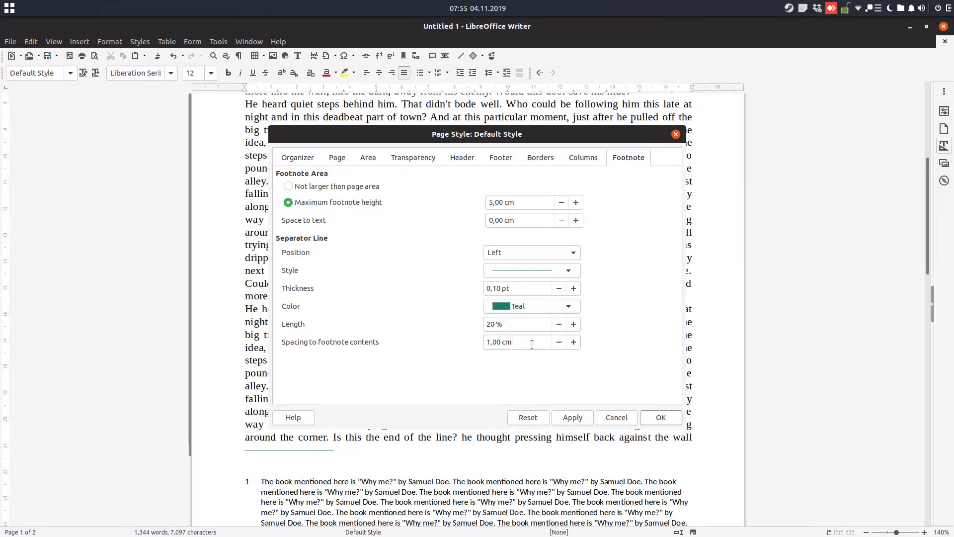
text(0)
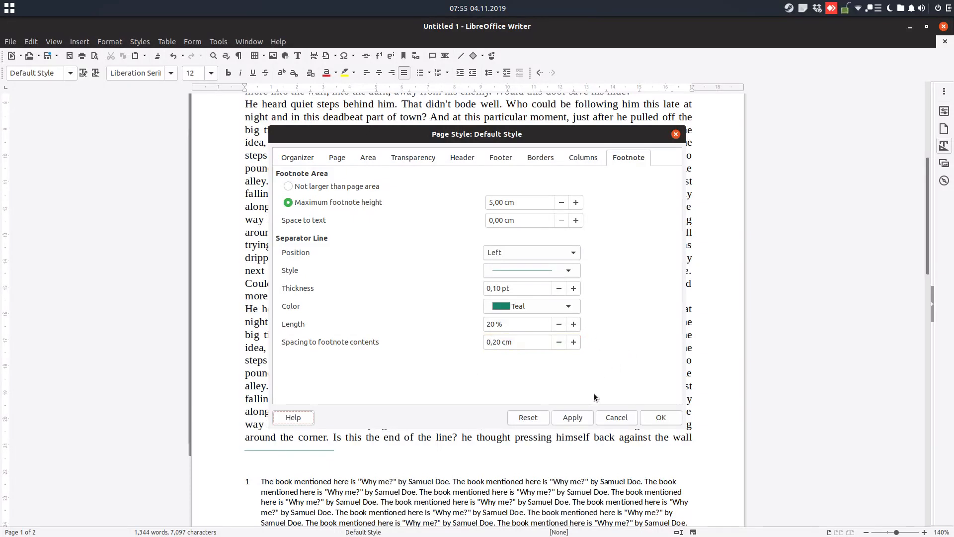
click(572, 417)
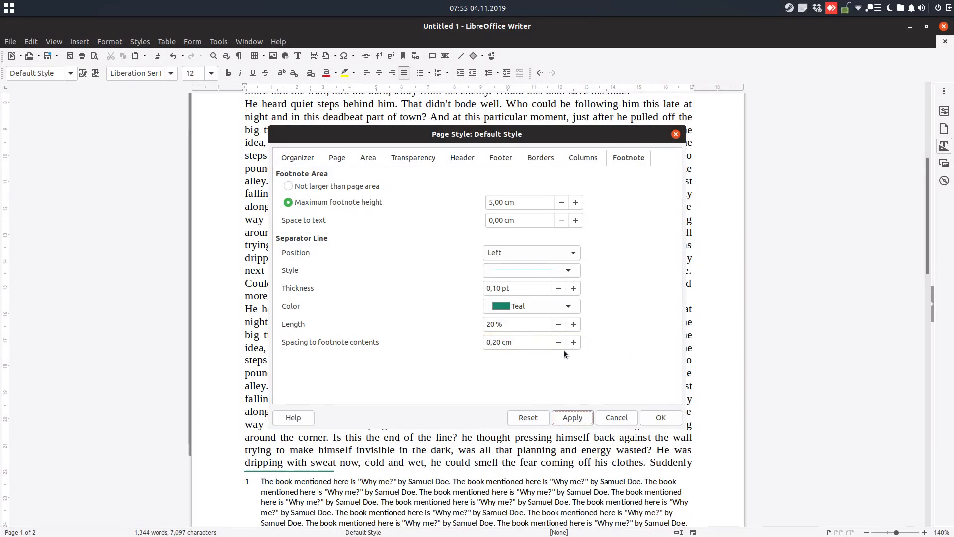
click(572, 342)
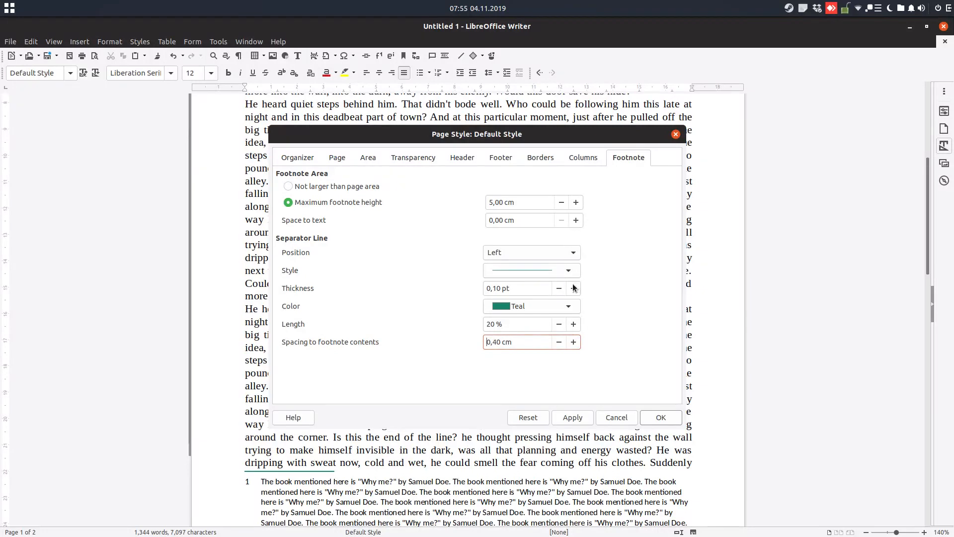
Set Space to text to 0.30 cm as well and apply the spacing
click(576, 220)
text(0,3)
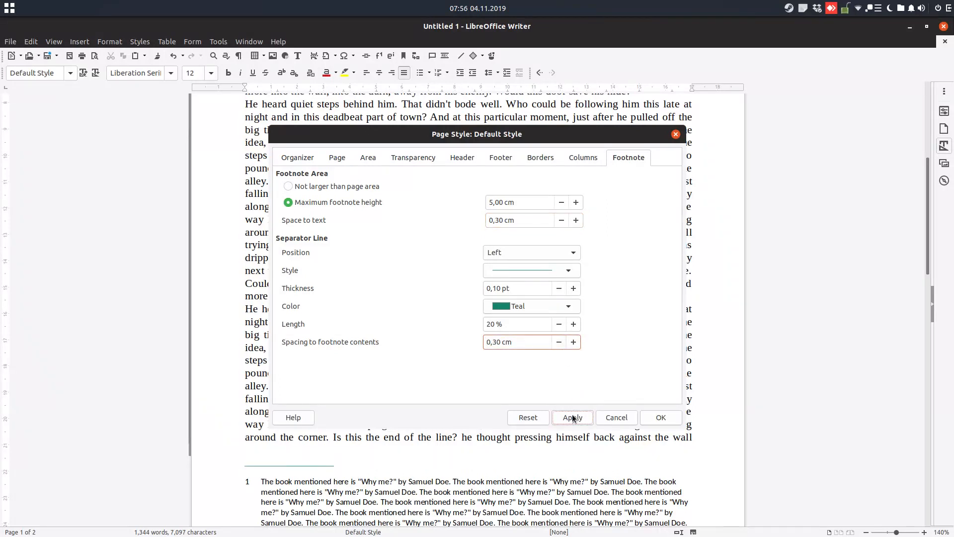
click(572, 416)
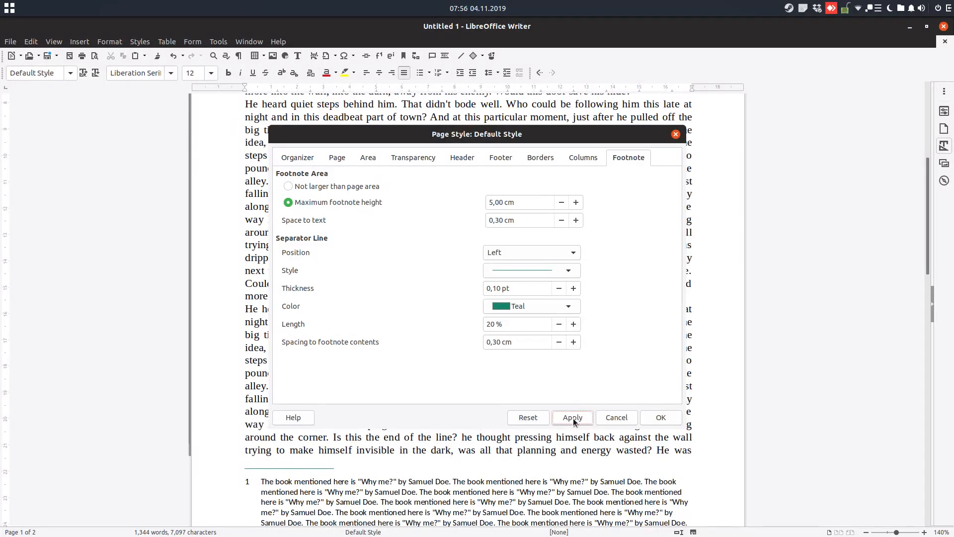
click(573, 324)
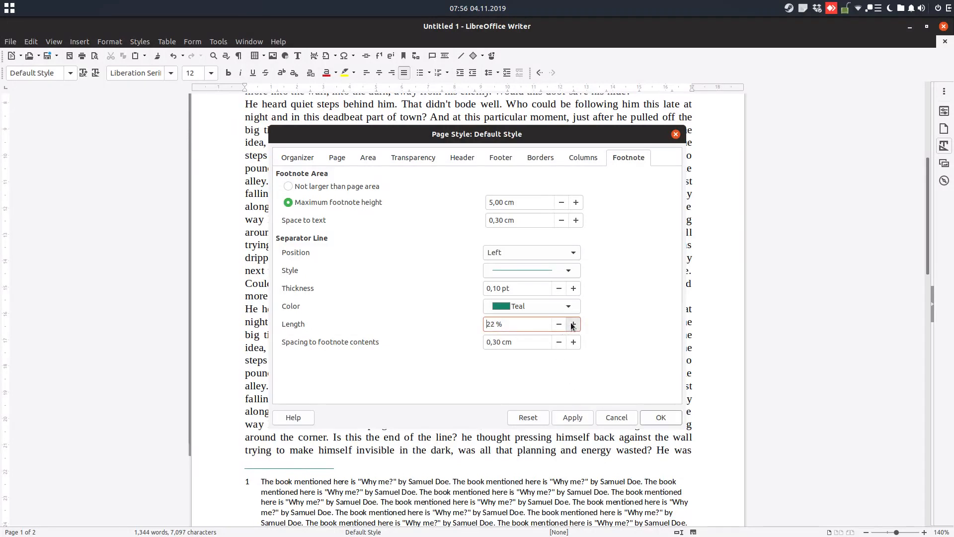
Lengthen the separator to 35%, set thickness 0.30 pt after previewing 0.40 pt, and confirm with OK
click(573, 324)
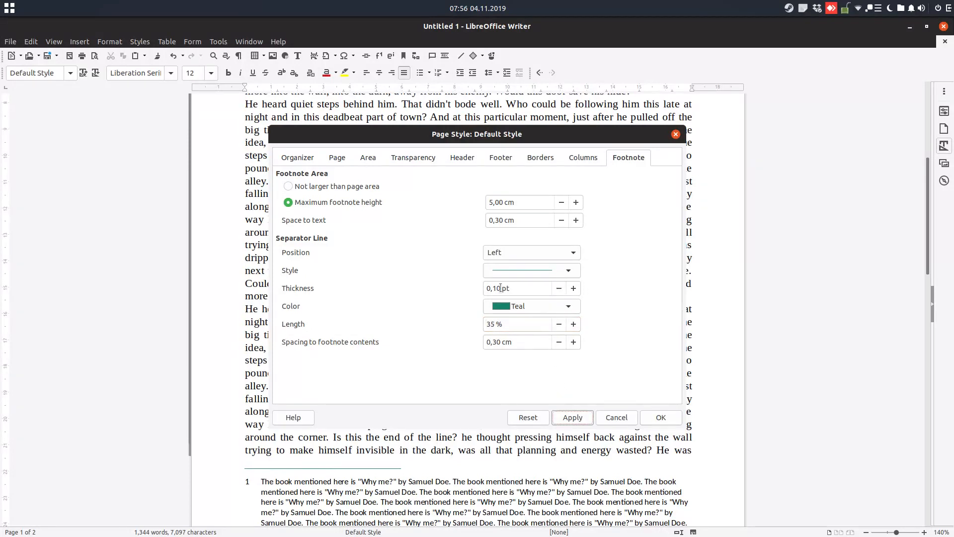
click(573, 288)
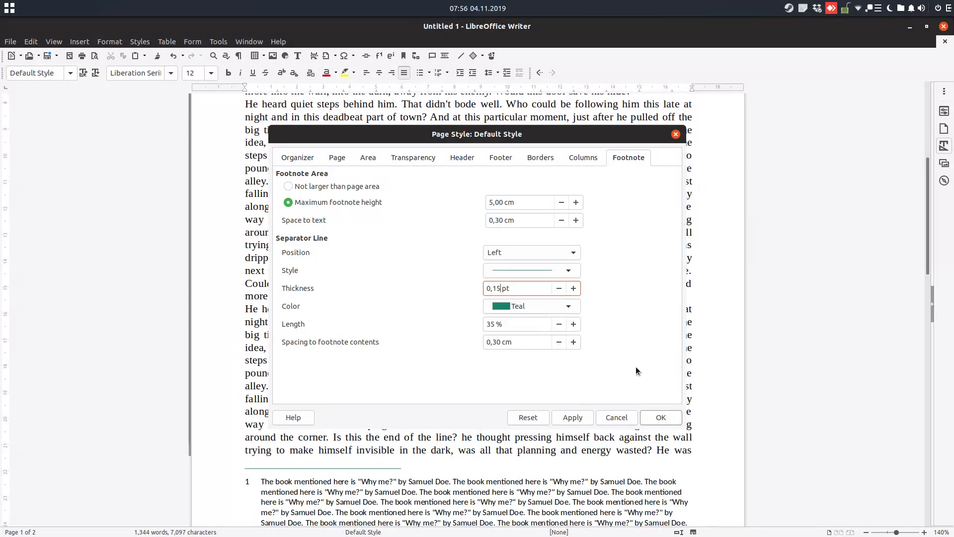
click(573, 288)
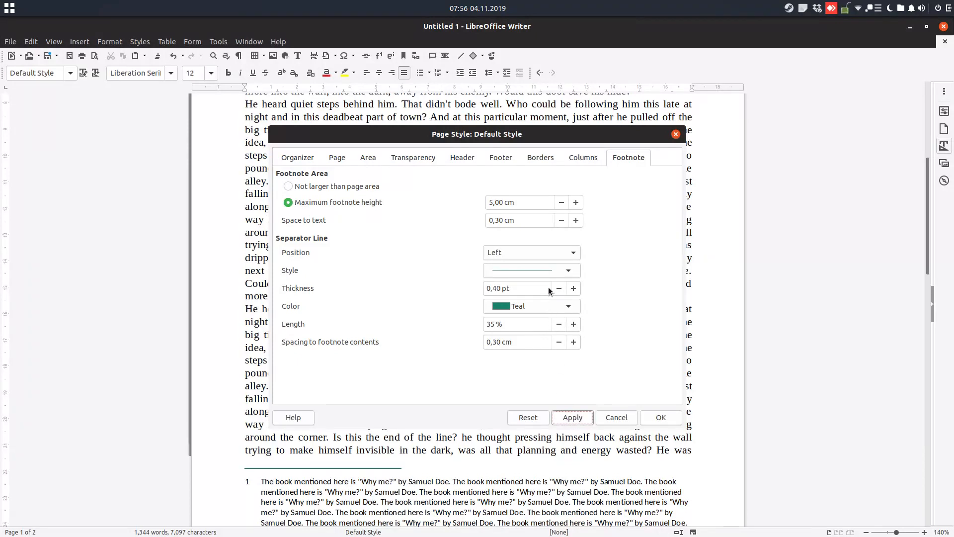
click(559, 288)
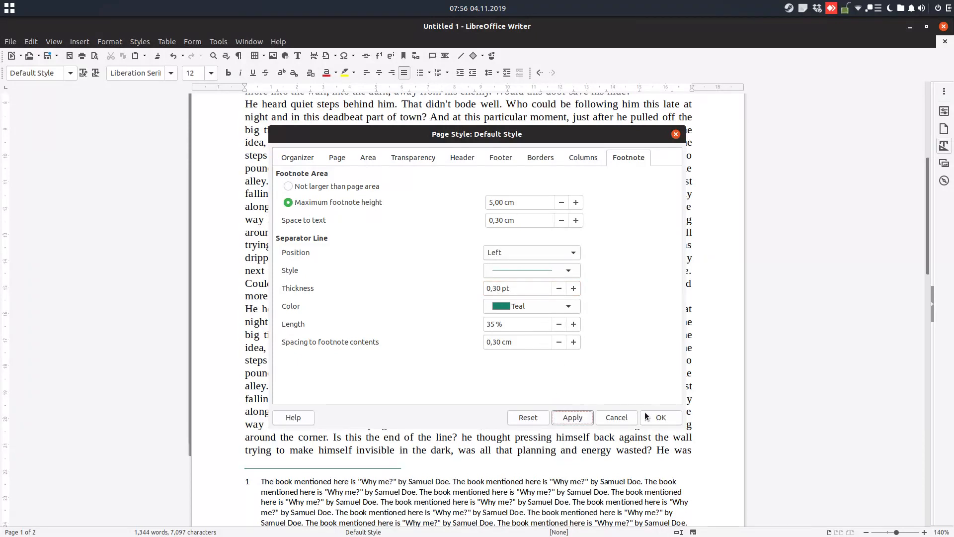
click(661, 416)
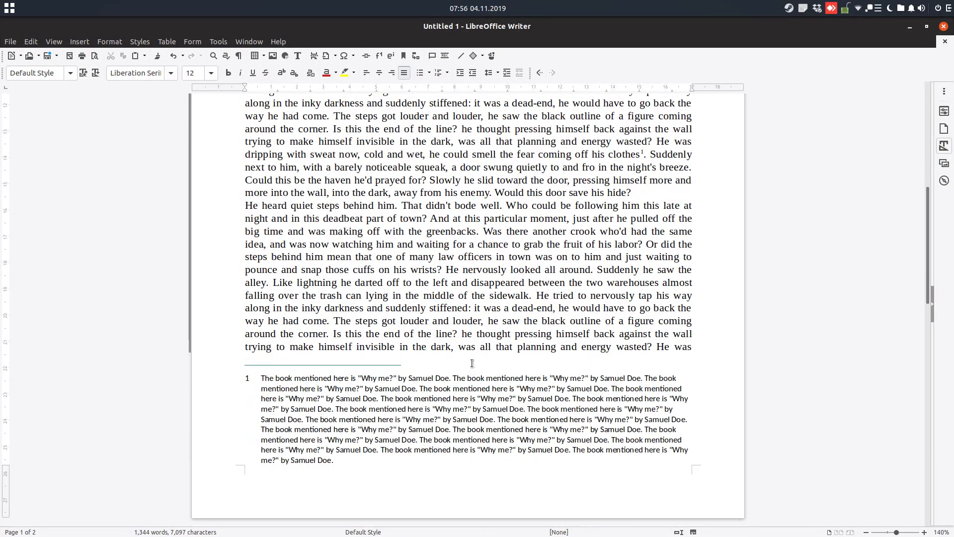
click(561, 377)
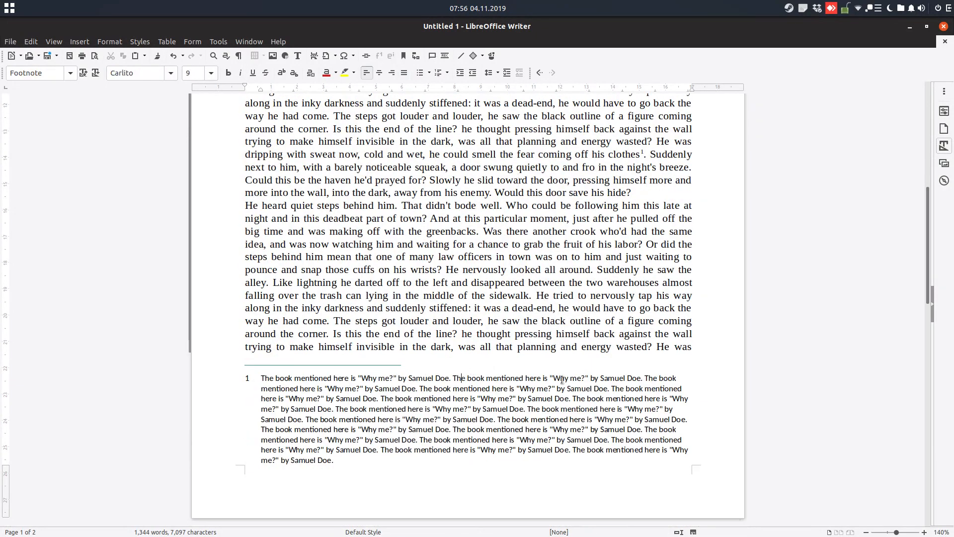